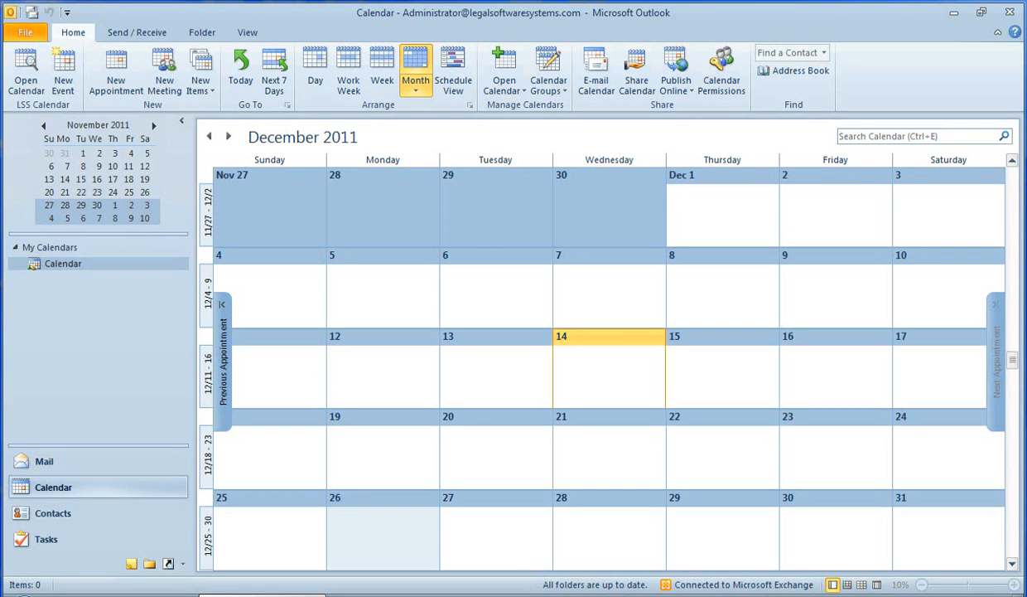
{"action": "mouse_move", "coordinate": [370, 397]}
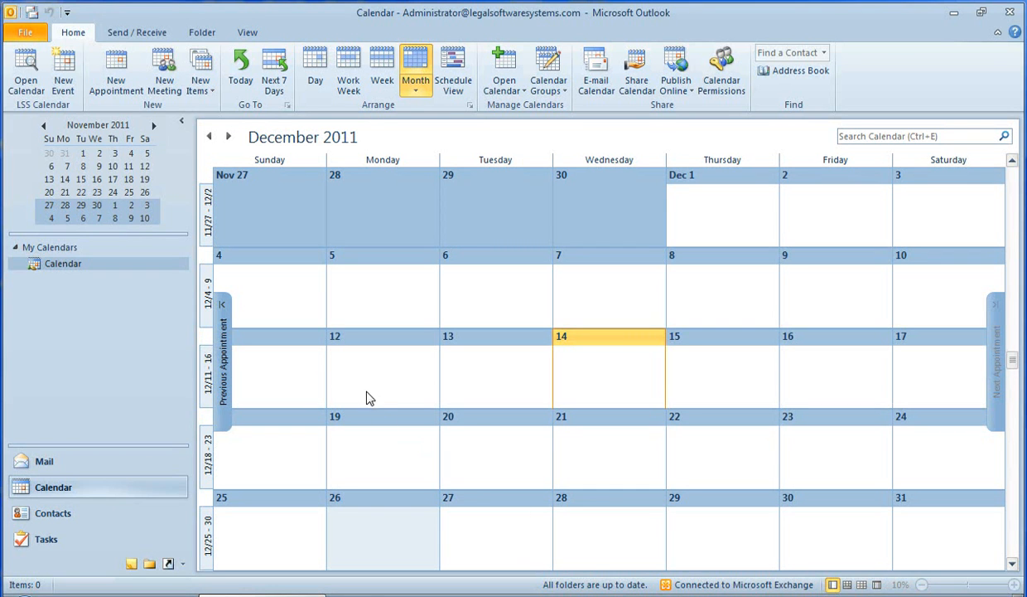
{"action": "mouse_move", "coordinate": [68, 74]}
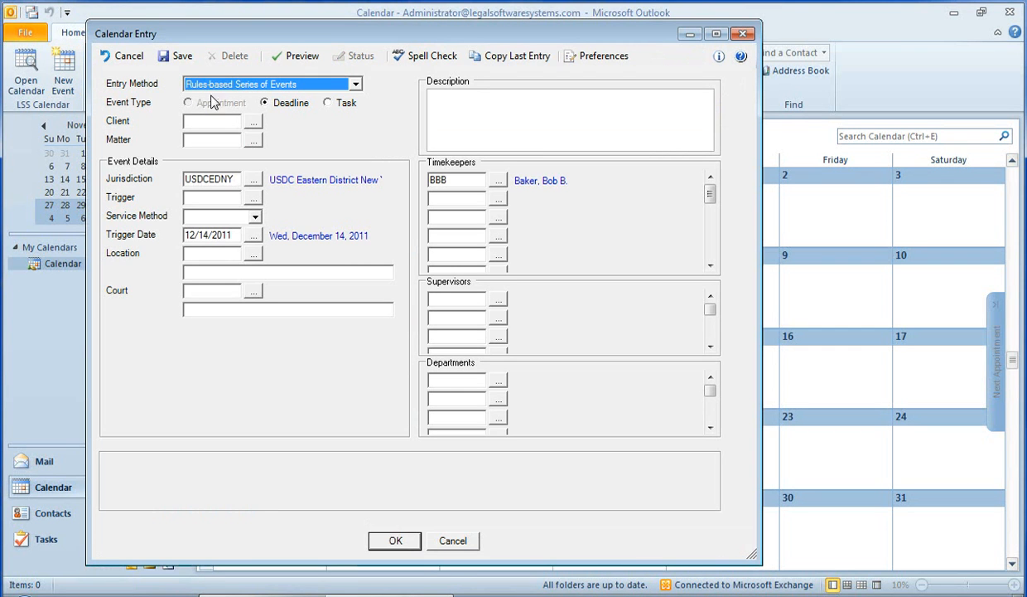
{"action": "mouse_move", "coordinate": [230, 111]}
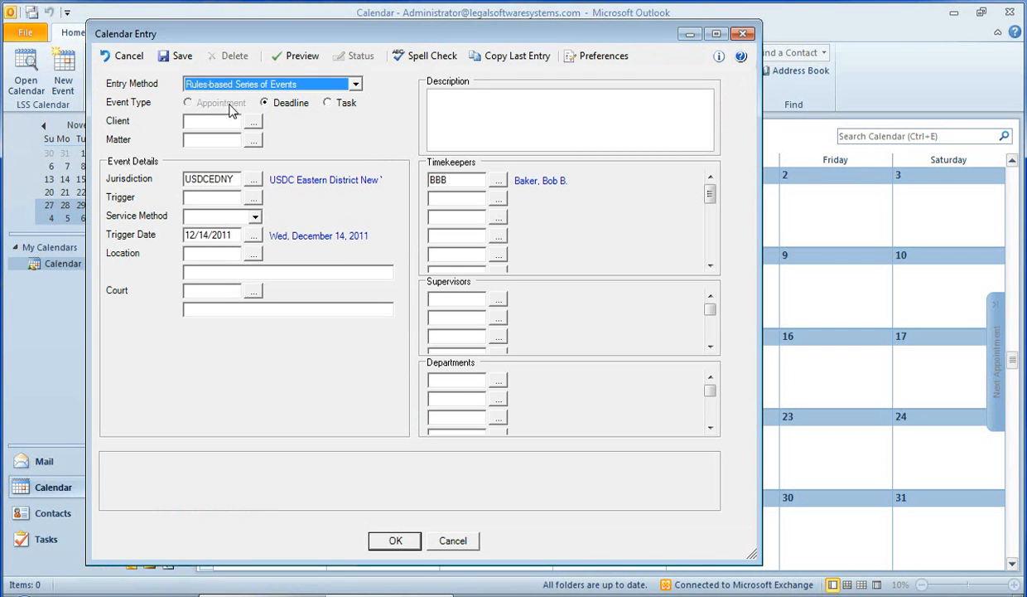
{"action": "mouse_move", "coordinate": [307, 112]}
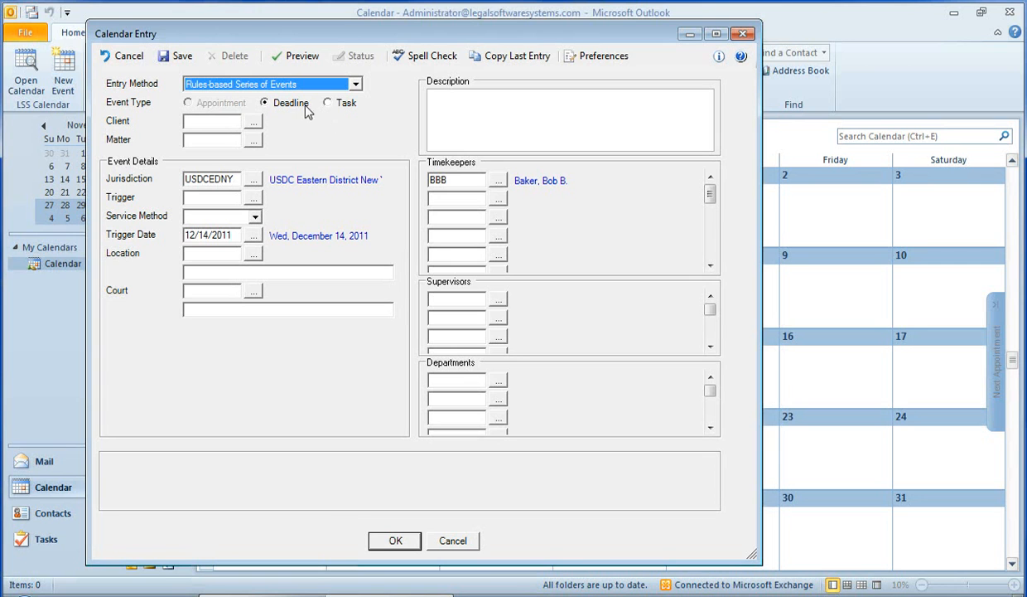
Enter client 1, matter 27, trigger Answer to Complaint Served, Electronic Service, and preview deadlines
{"action": "left_click", "coordinate": [211, 121]}
{"action": "type", "text": "1"}
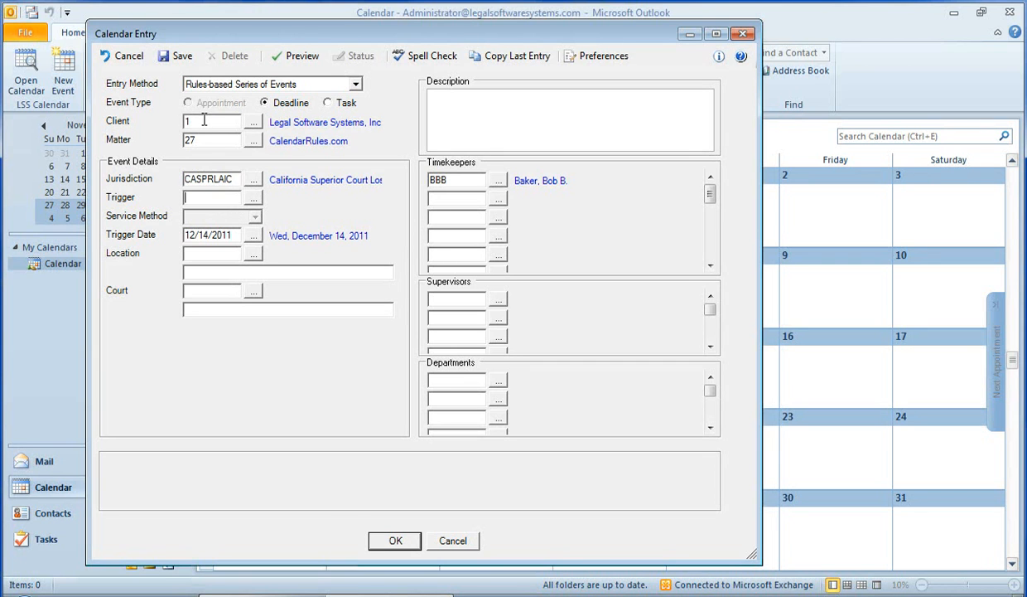
{"action": "left_click", "coordinate": [254, 197]}
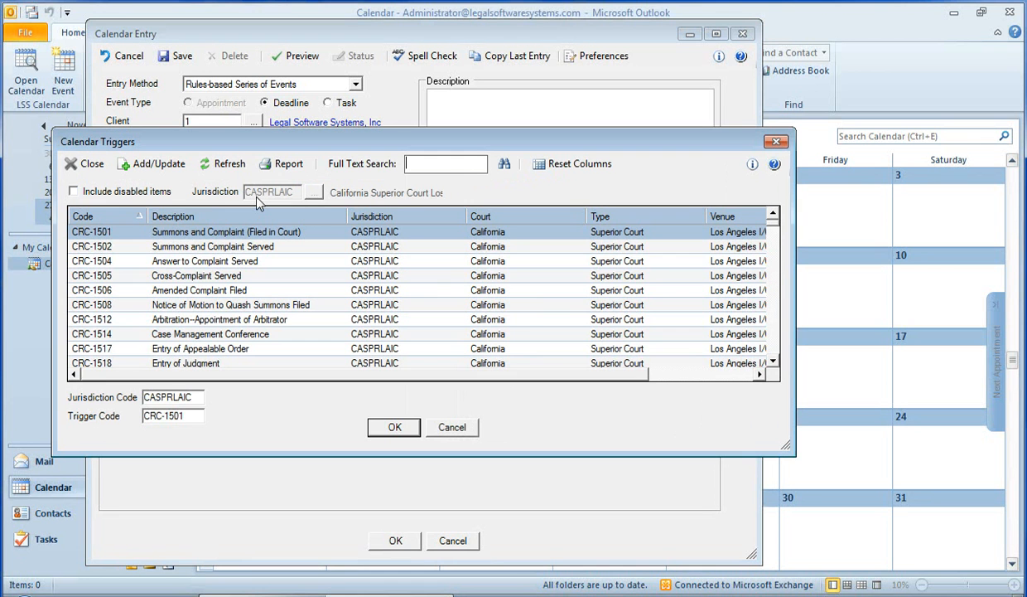
{"action": "mouse_move", "coordinate": [184, 267]}
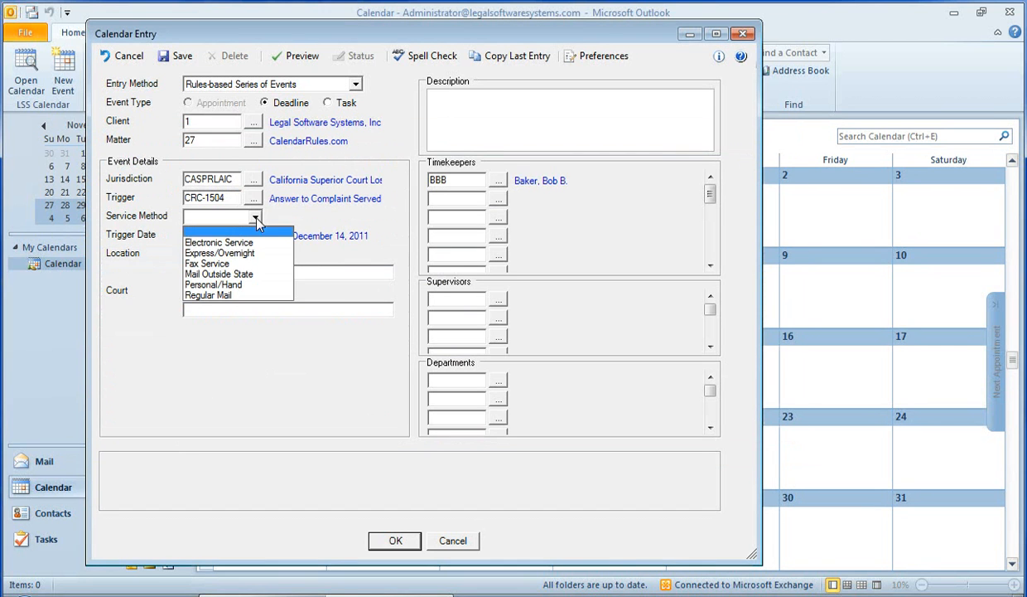
{"action": "mouse_move", "coordinate": [219, 242]}
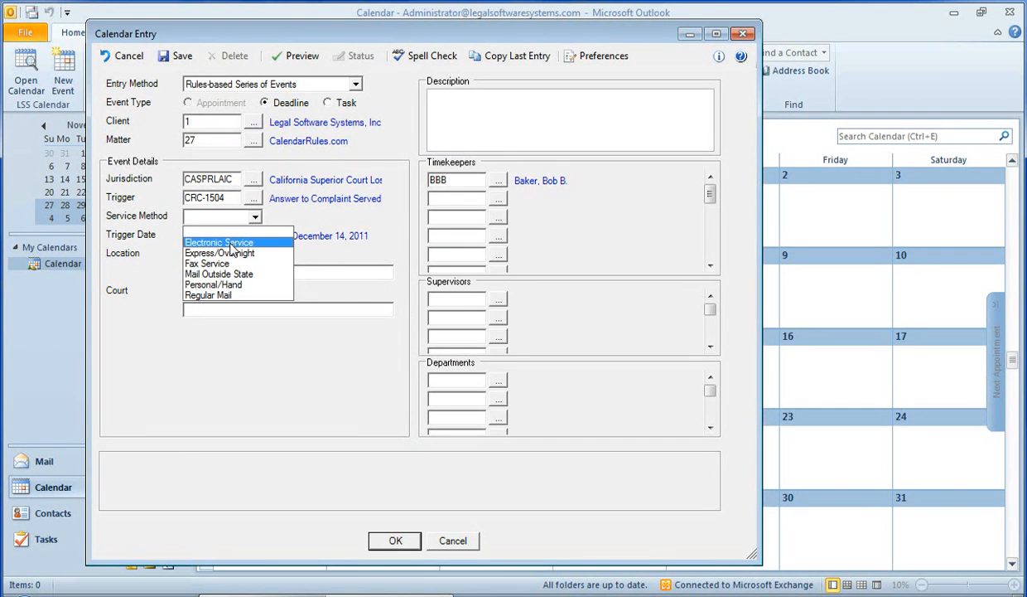
{"action": "left_click", "coordinate": [218, 242]}
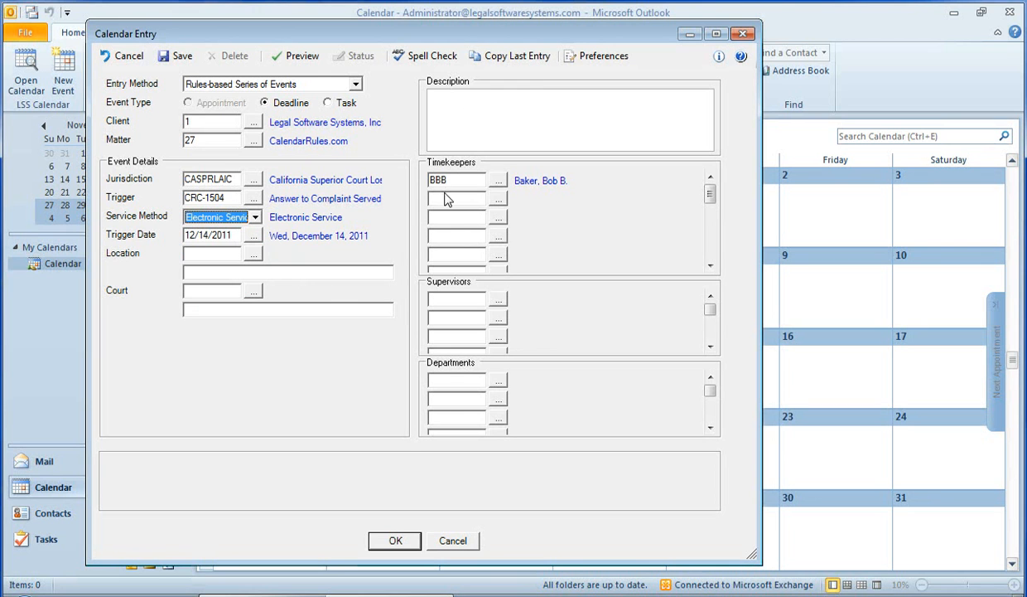
{"action": "left_click", "coordinate": [182, 56]}
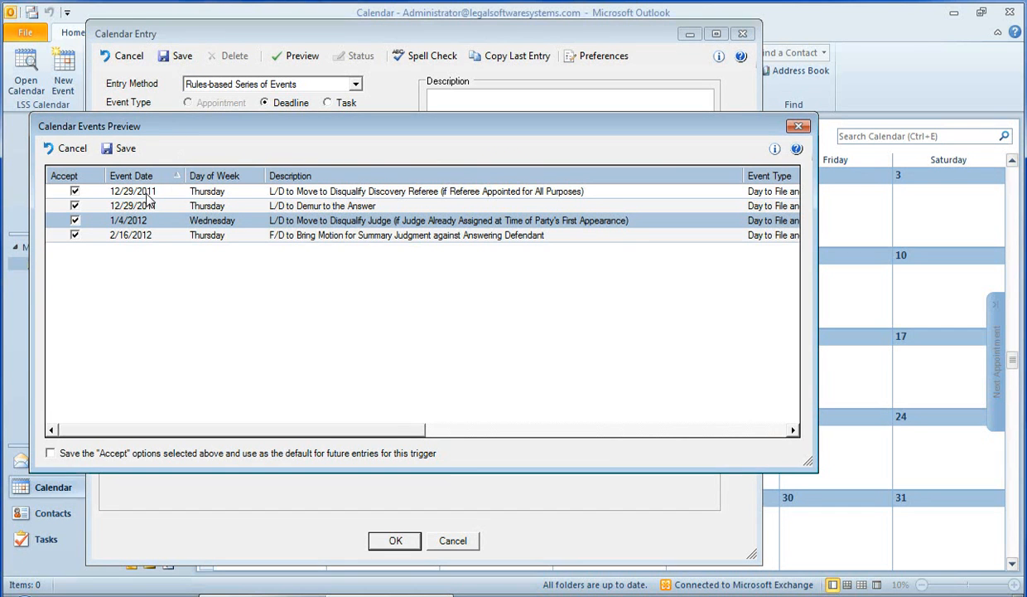
{"action": "mouse_move", "coordinate": [145, 252]}
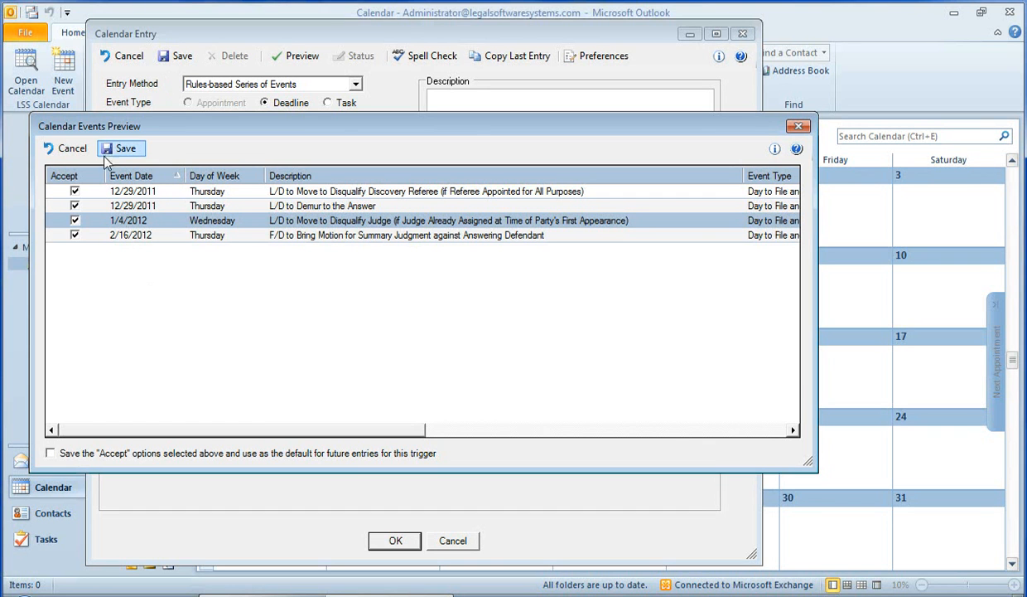
Save all four accepted deadlines from the Calendar Events Preview
{"action": "left_click", "coordinate": [120, 147]}
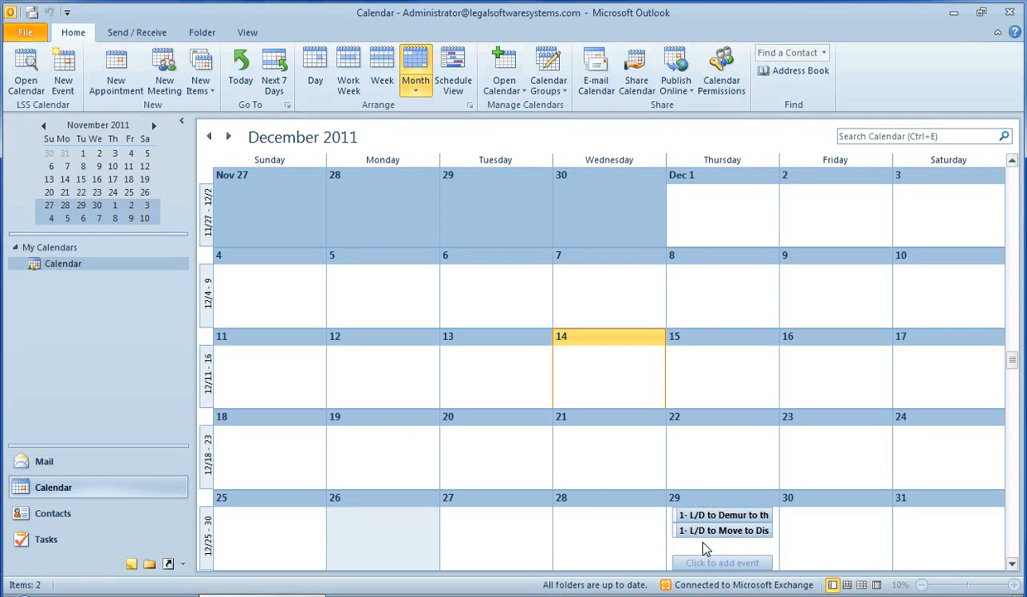
{"action": "mouse_move", "coordinate": [704, 545]}
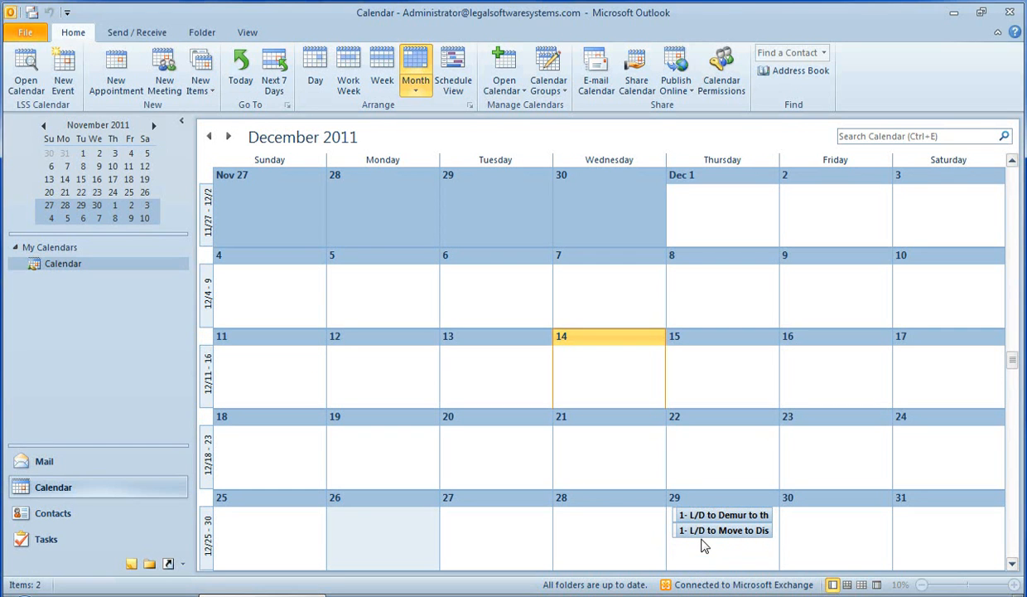
{"action": "mouse_move", "coordinate": [230, 136]}
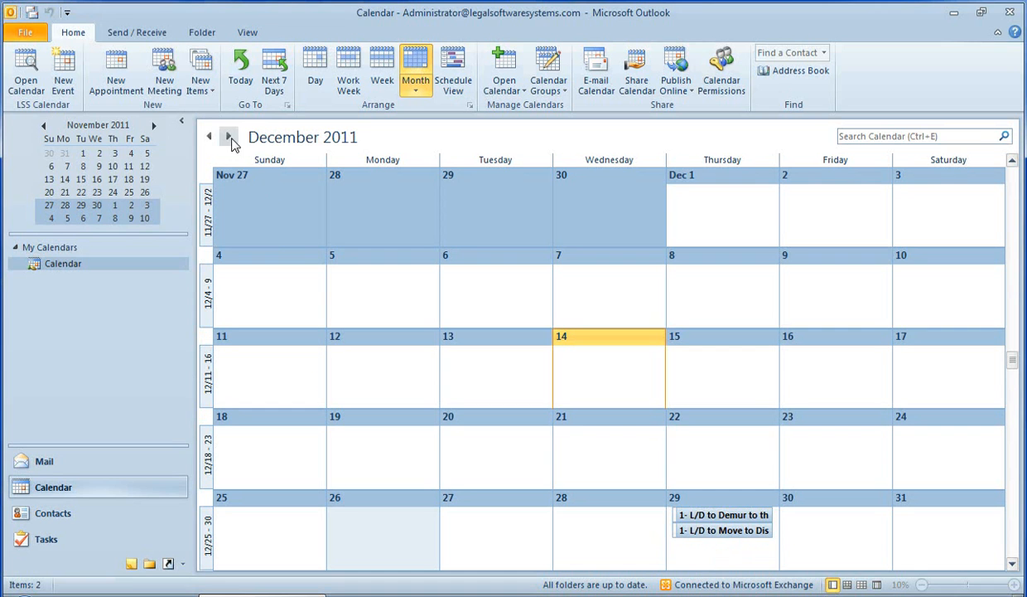
Page forward through January and February 2012, then back to December 2011
{"action": "left_click", "coordinate": [229, 136]}
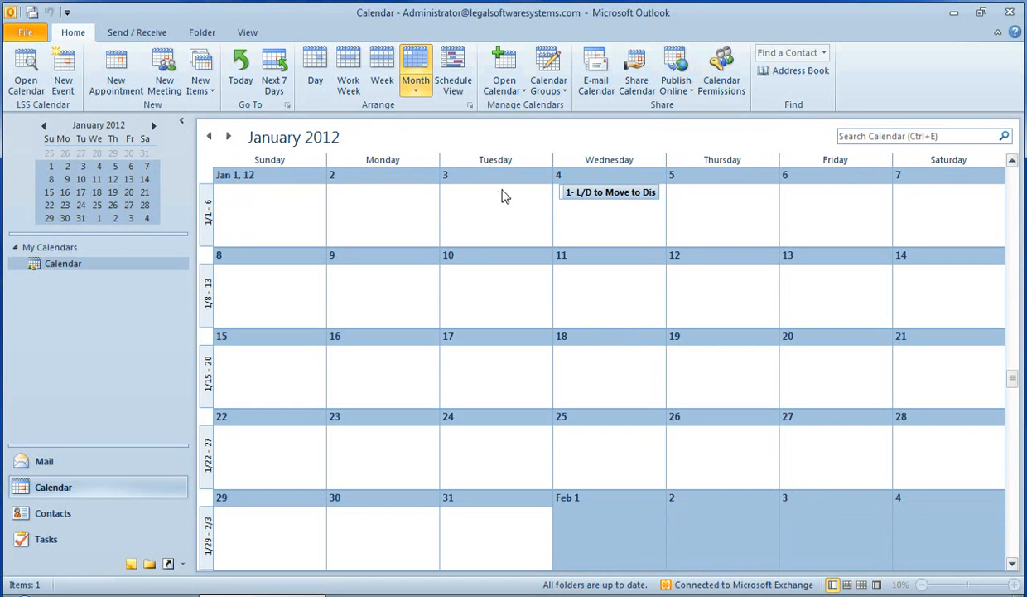
{"action": "left_click", "coordinate": [228, 136]}
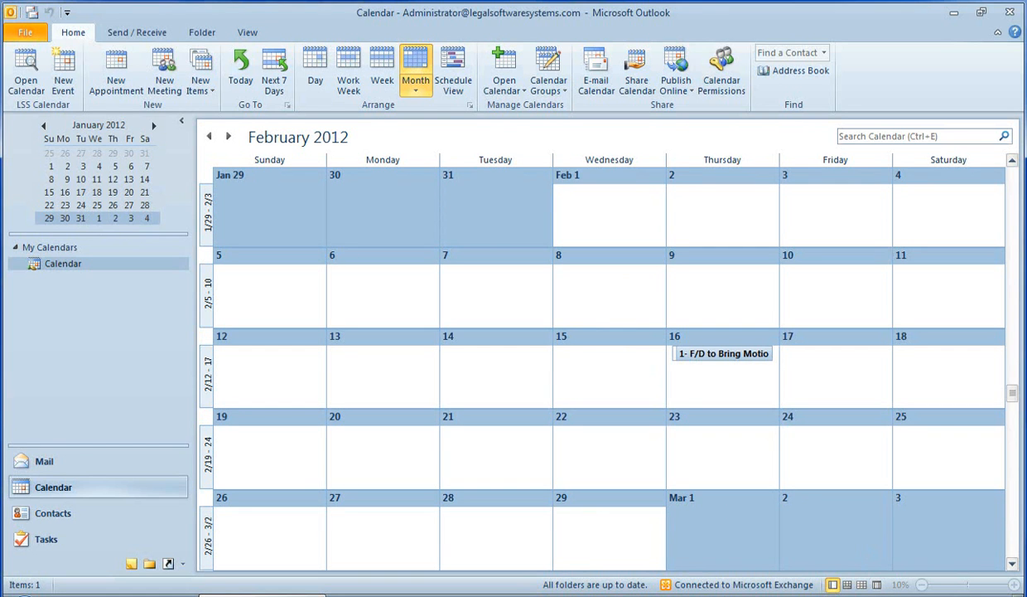
{"action": "mouse_move", "coordinate": [416, 280]}
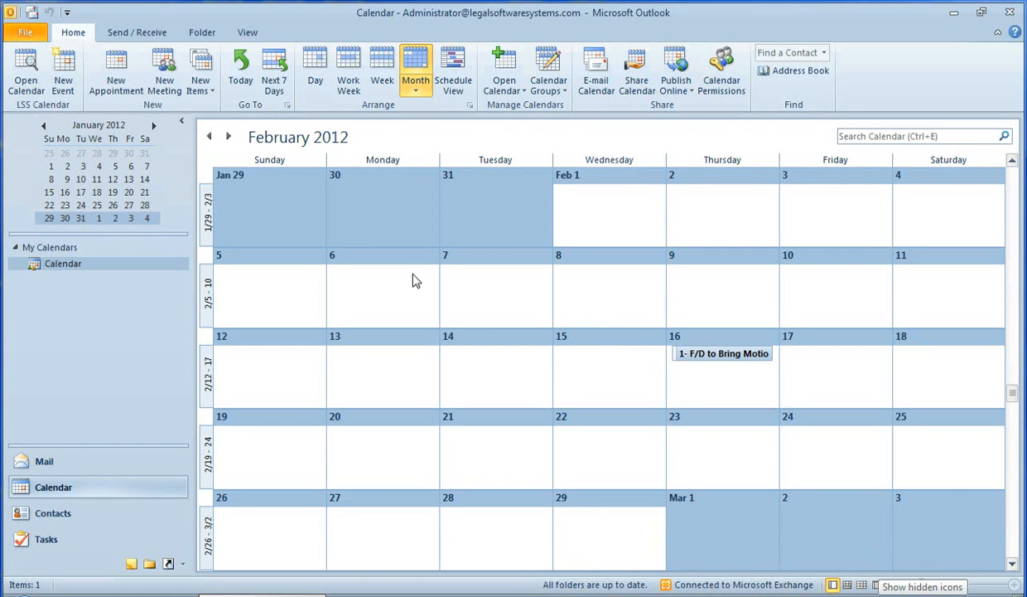
{"action": "left_click", "coordinate": [211, 136]}
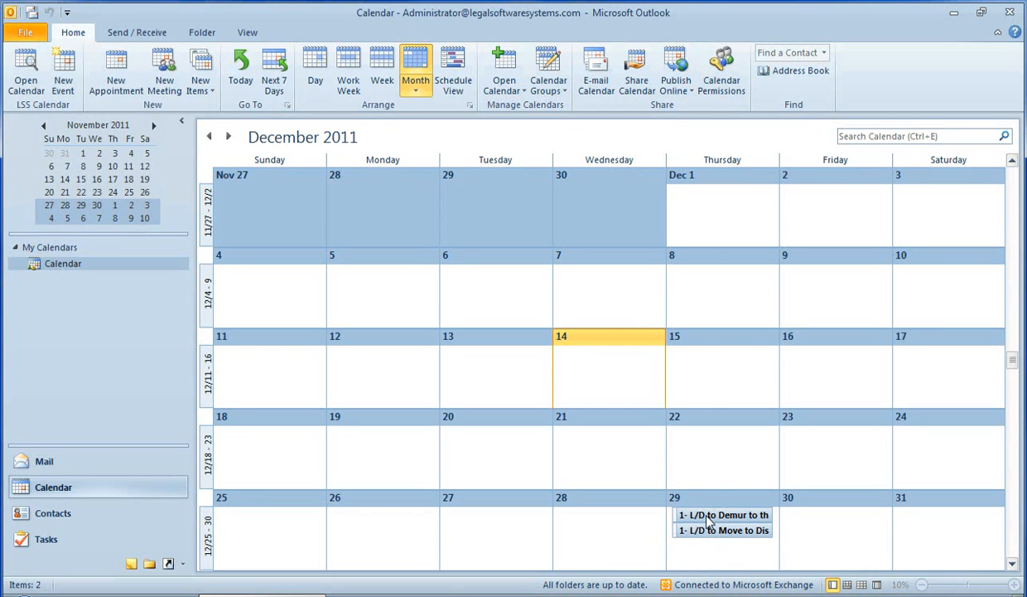
{"action": "double_click", "coordinate": [721, 514]}
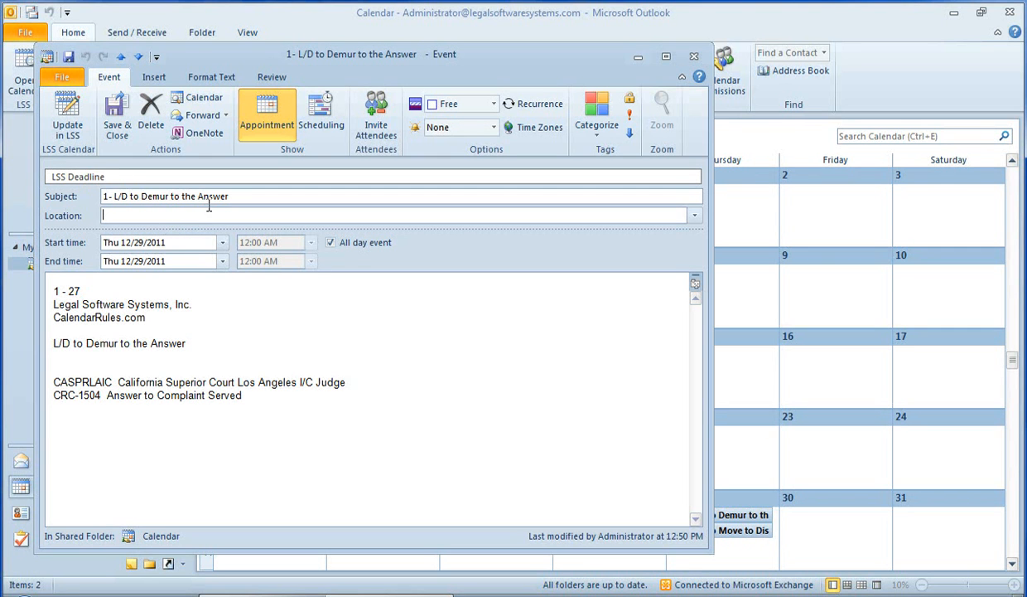
{"action": "mouse_move", "coordinate": [39, 384]}
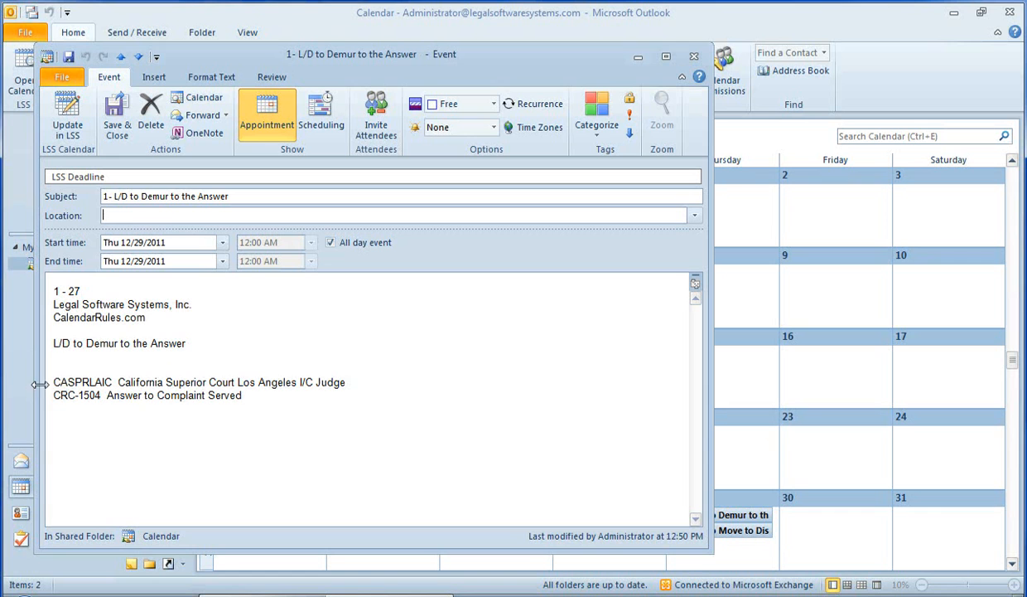
{"action": "mouse_move", "coordinate": [156, 310]}
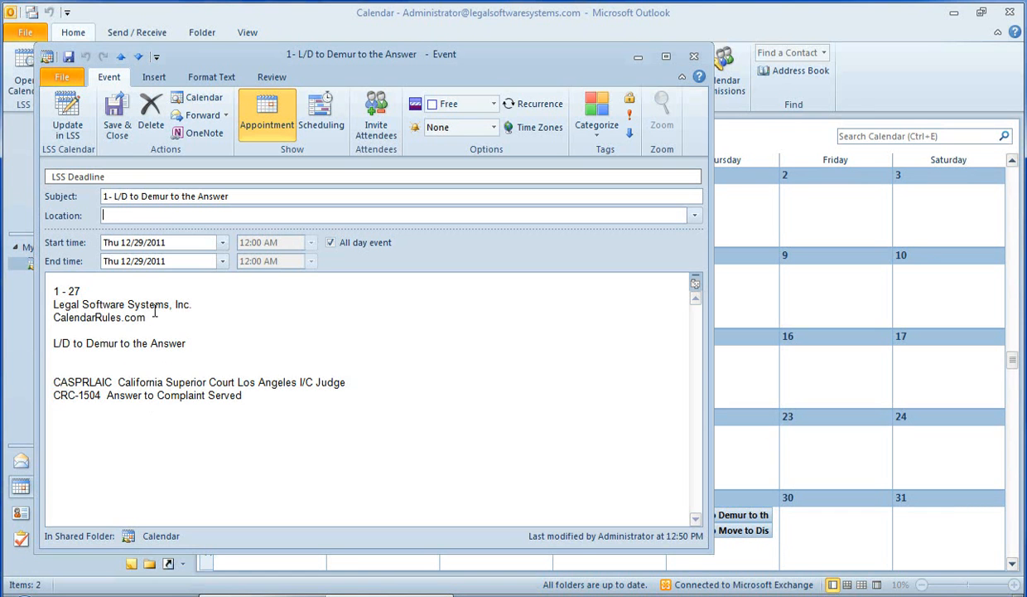
{"action": "mouse_move", "coordinate": [240, 445]}
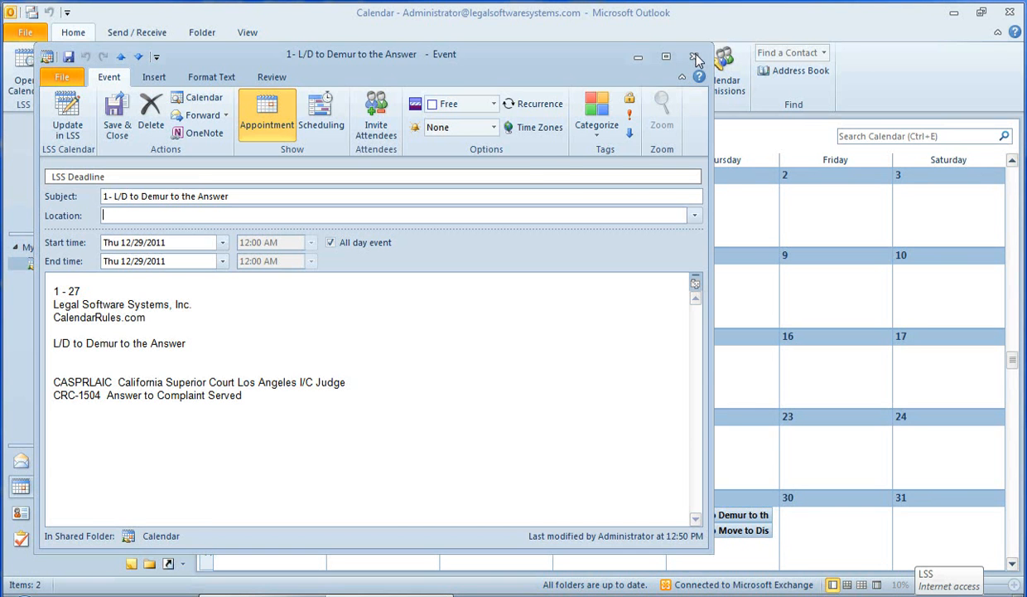
{"action": "left_click", "coordinate": [697, 55]}
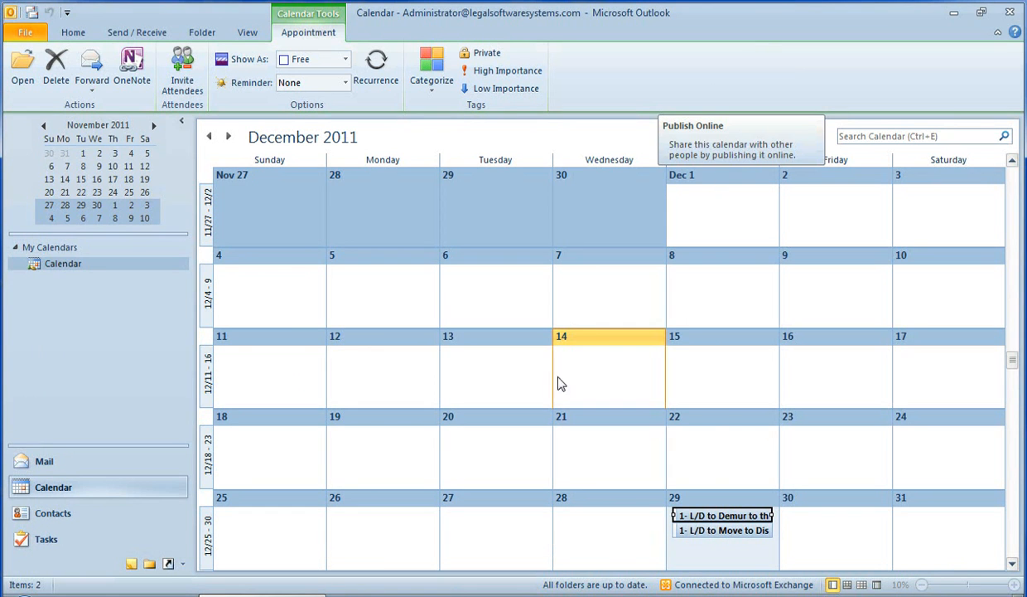
Start a new rules-based entry on December 14 using the Trial trigger
{"action": "left_click", "coordinate": [73, 32]}
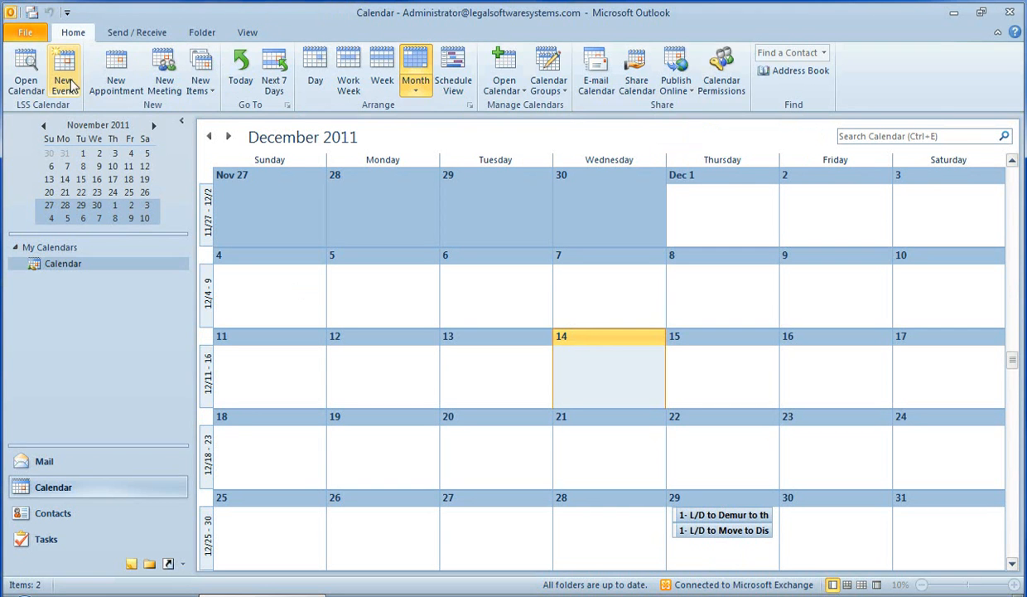
{"action": "left_click", "coordinate": [63, 70]}
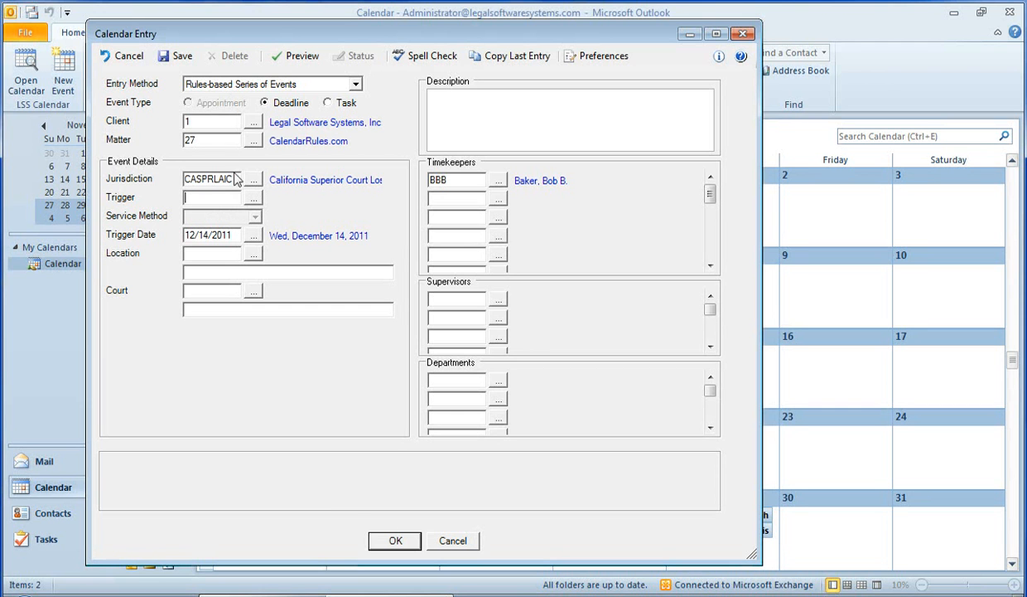
{"action": "left_click", "coordinate": [252, 197]}
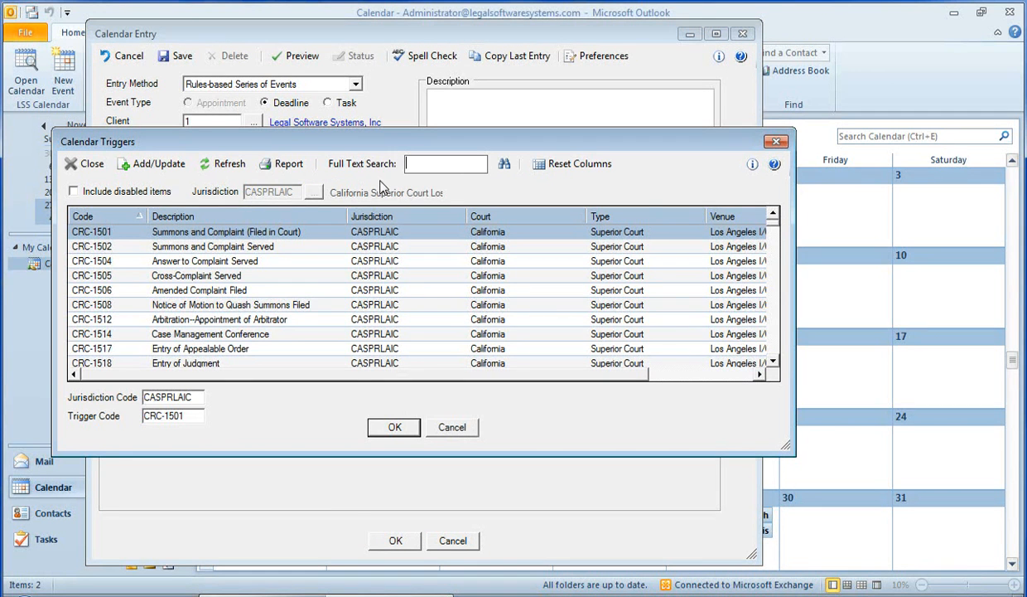
{"action": "type", "text": "trial"}
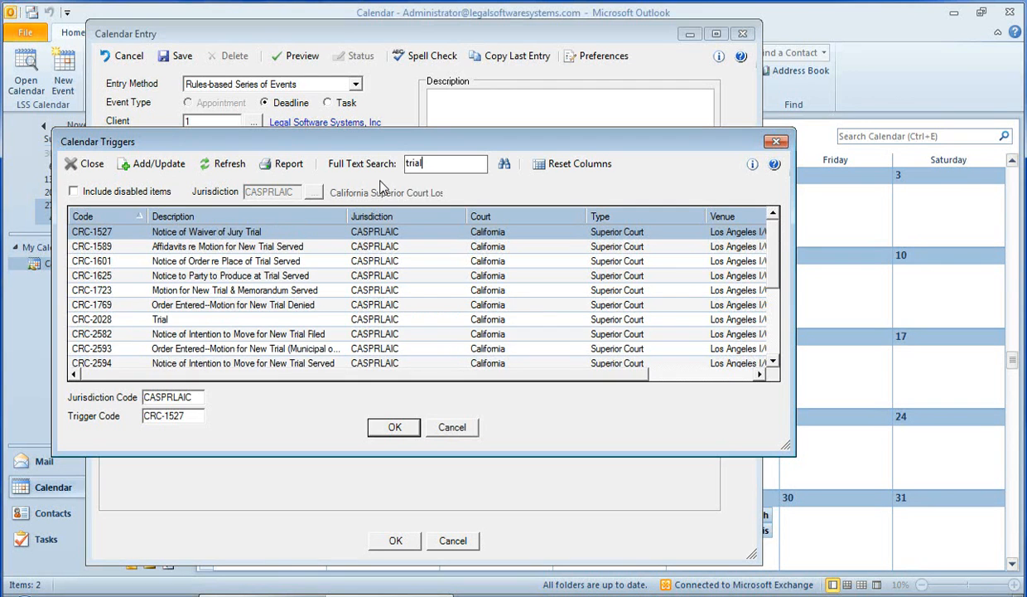
{"action": "left_click", "coordinate": [394, 427]}
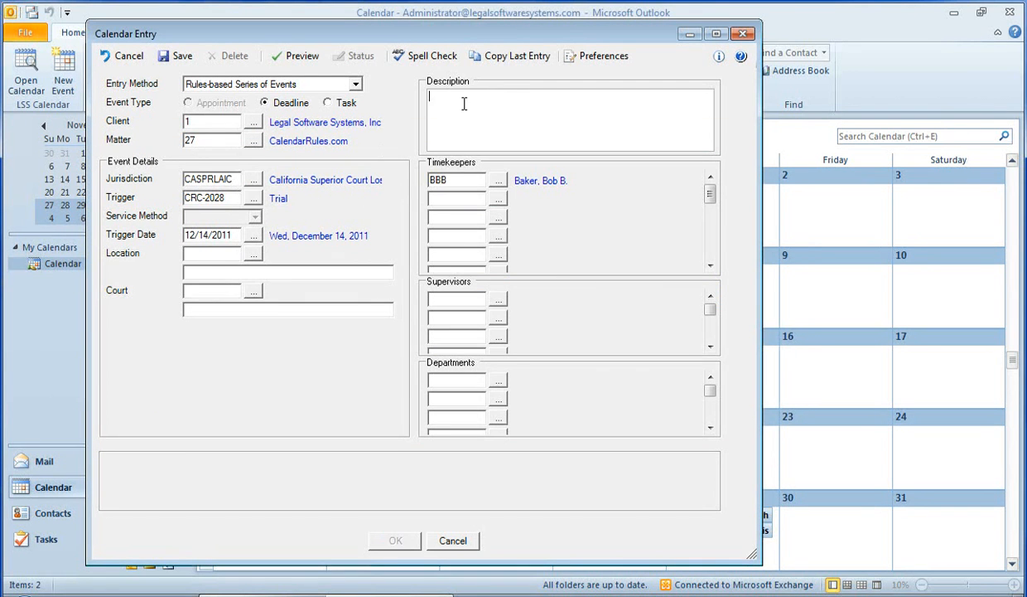
Add a sample description, set the trigger date to 06/13/2012, and preview deadlines
{"action": "type", "text": "sample description."}
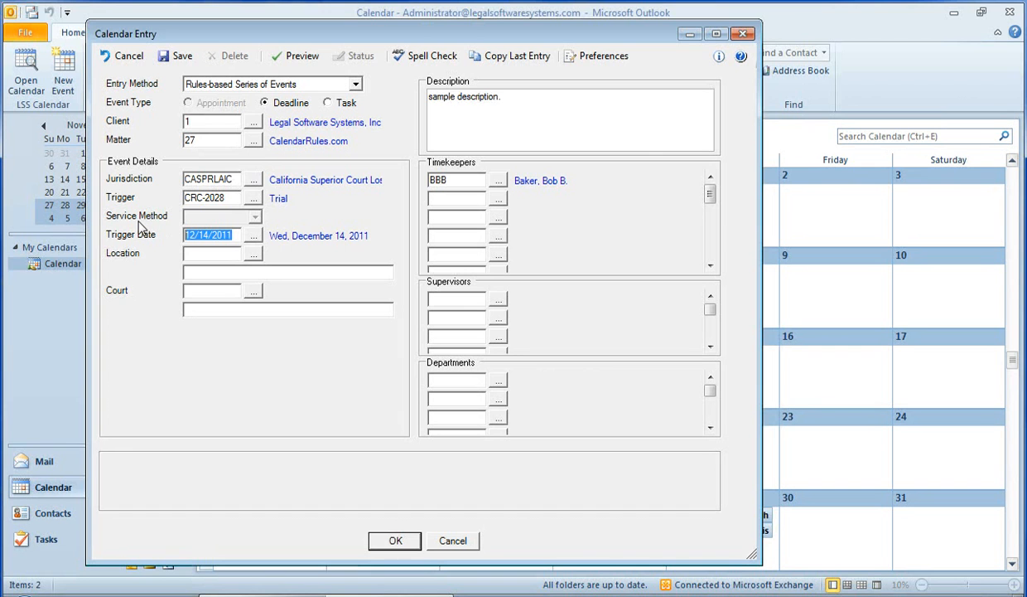
{"action": "type", "text": "06/__/____"}
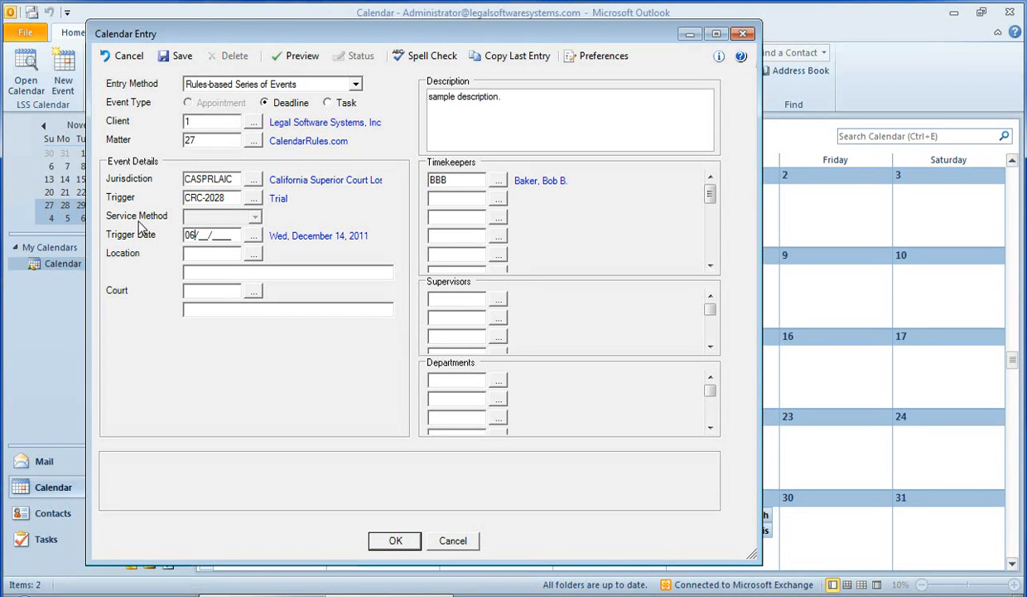
{"action": "type", "text": "13/2011"}
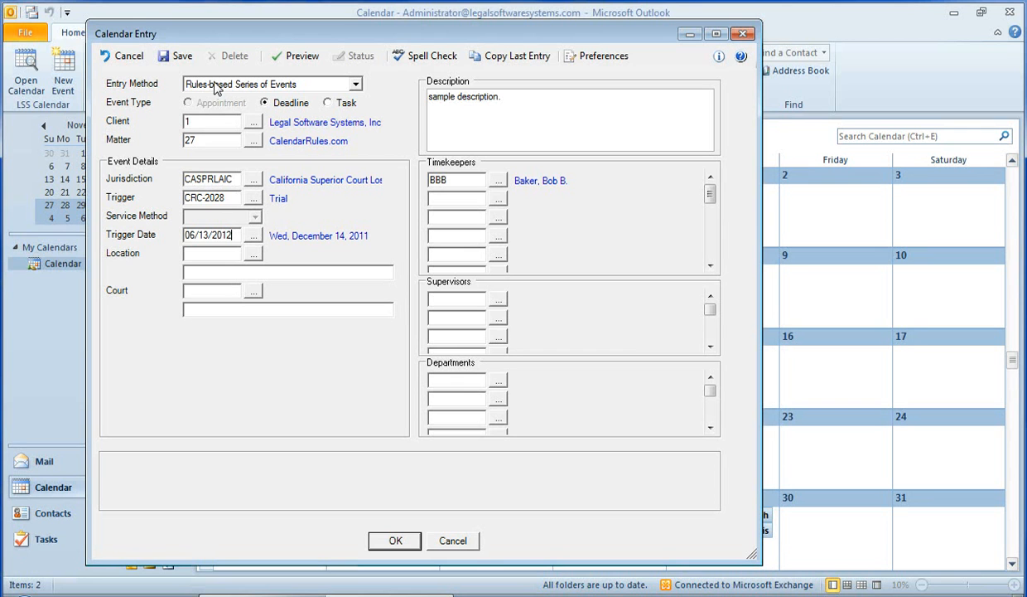
{"action": "left_click", "coordinate": [177, 55]}
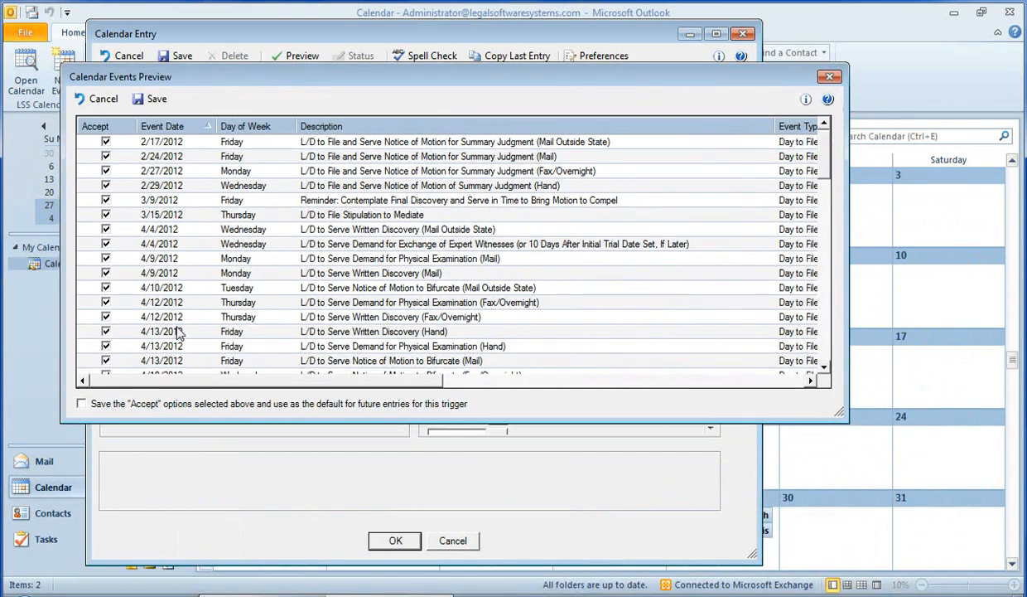
Scroll through the Trial deadline preview list and save all accepted events
{"action": "scroll", "scroll_direction": "down", "scroll_amount": 3}
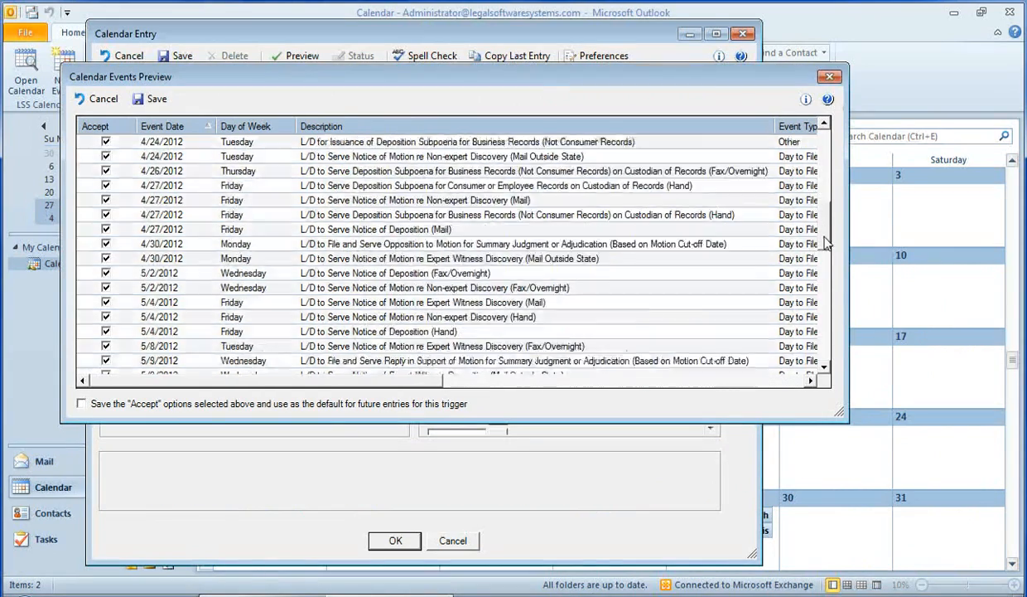
{"action": "scroll", "scroll_direction": "up", "scroll_amount": 3}
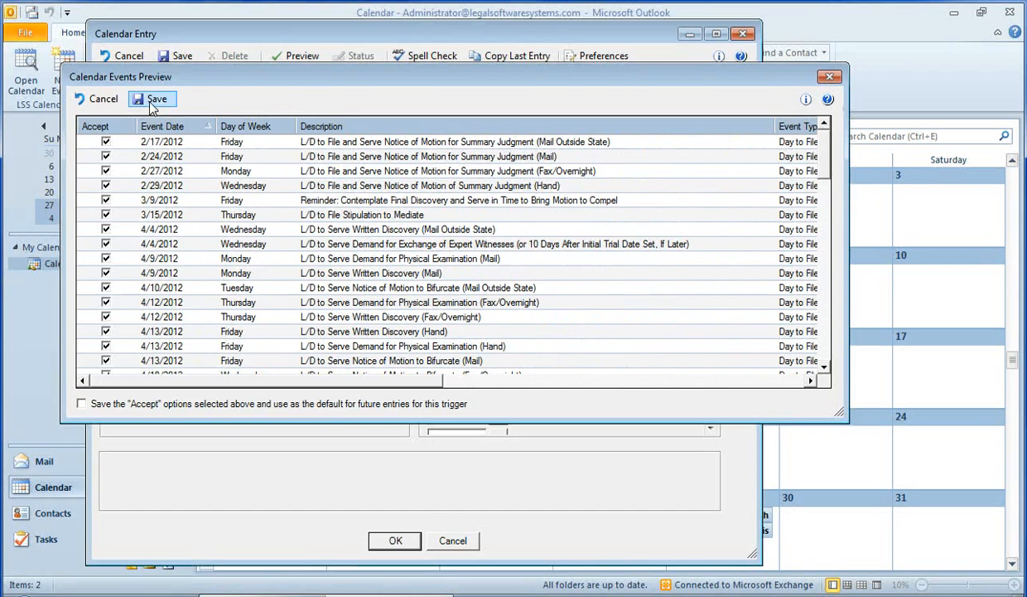
{"action": "left_click", "coordinate": [156, 98]}
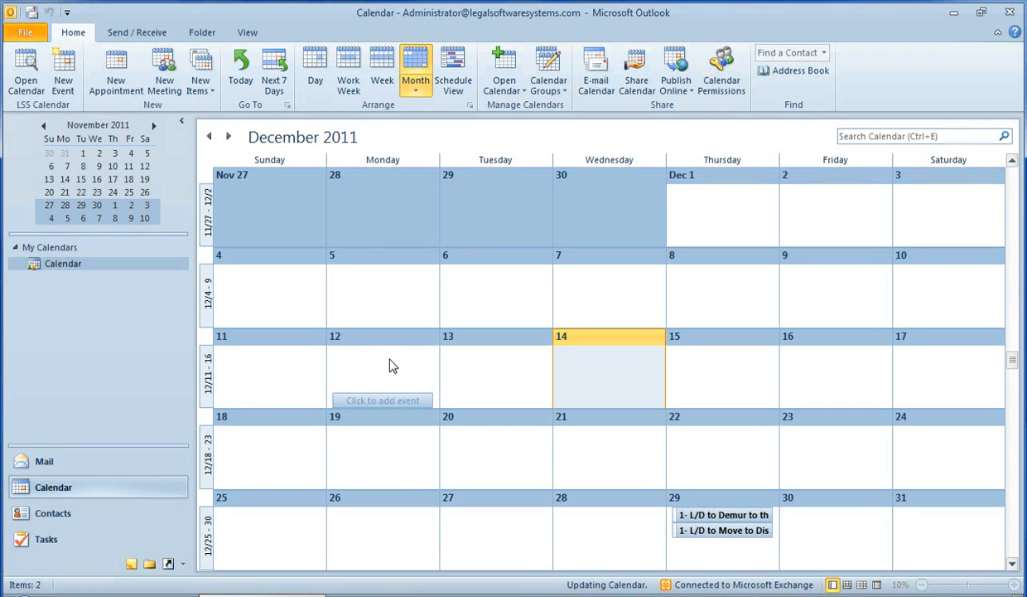
{"action": "mouse_move", "coordinate": [392, 350]}
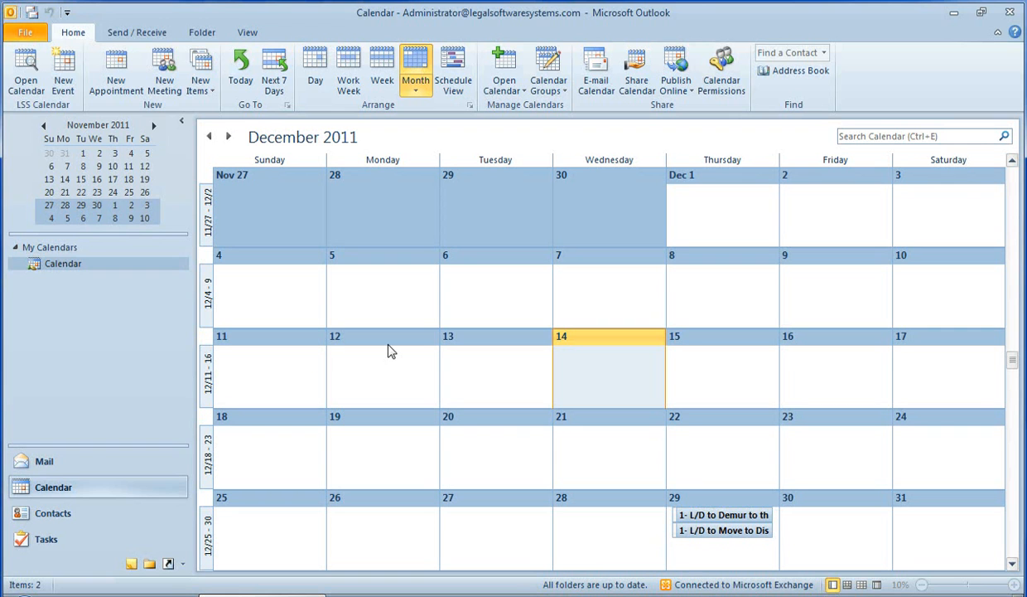
{"action": "mouse_move", "coordinate": [592, 485]}
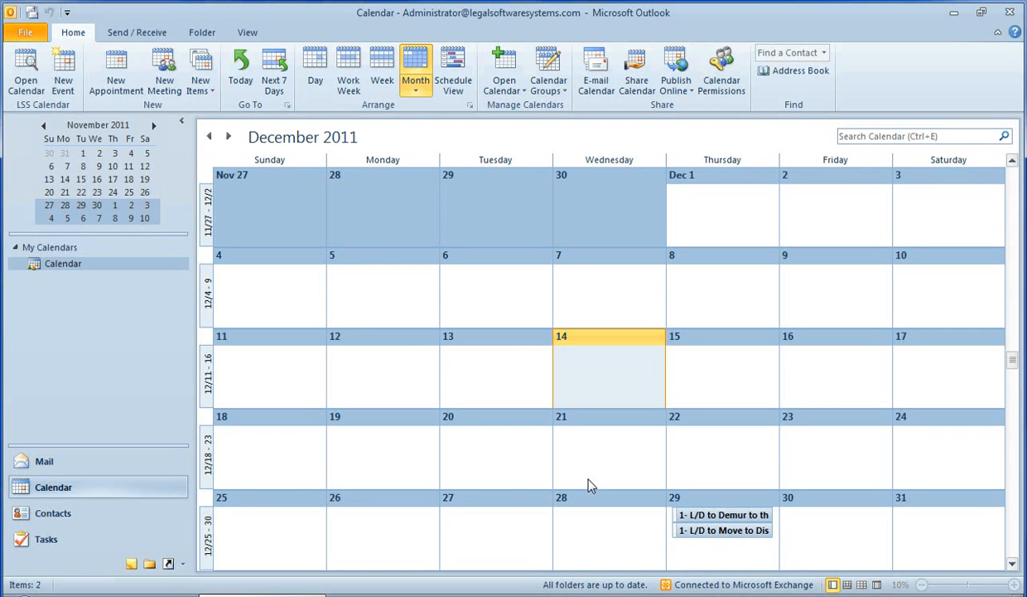
{"action": "mouse_move", "coordinate": [723, 515]}
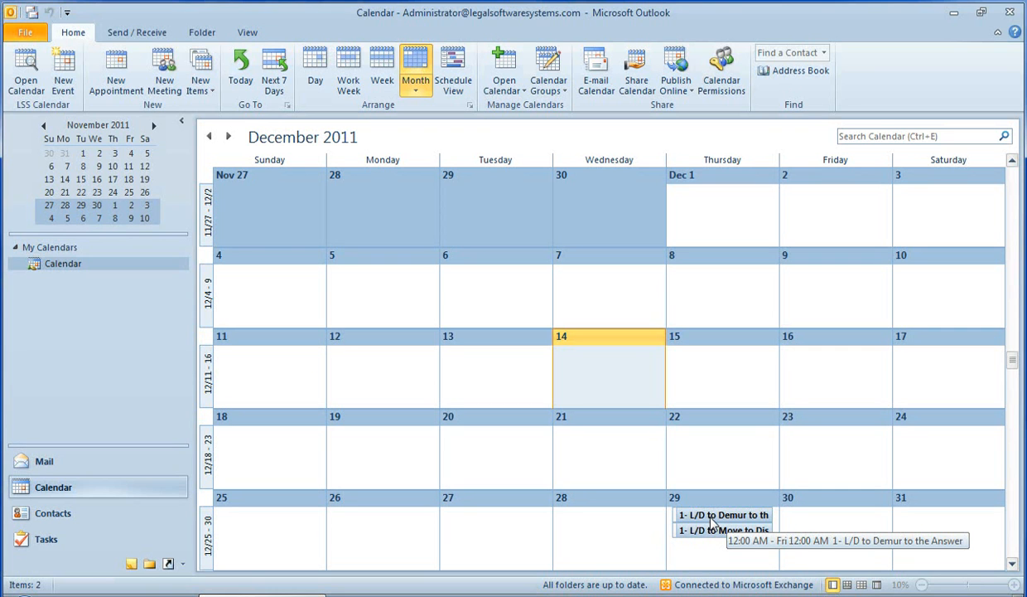
{"action": "mouse_move", "coordinate": [701, 524]}
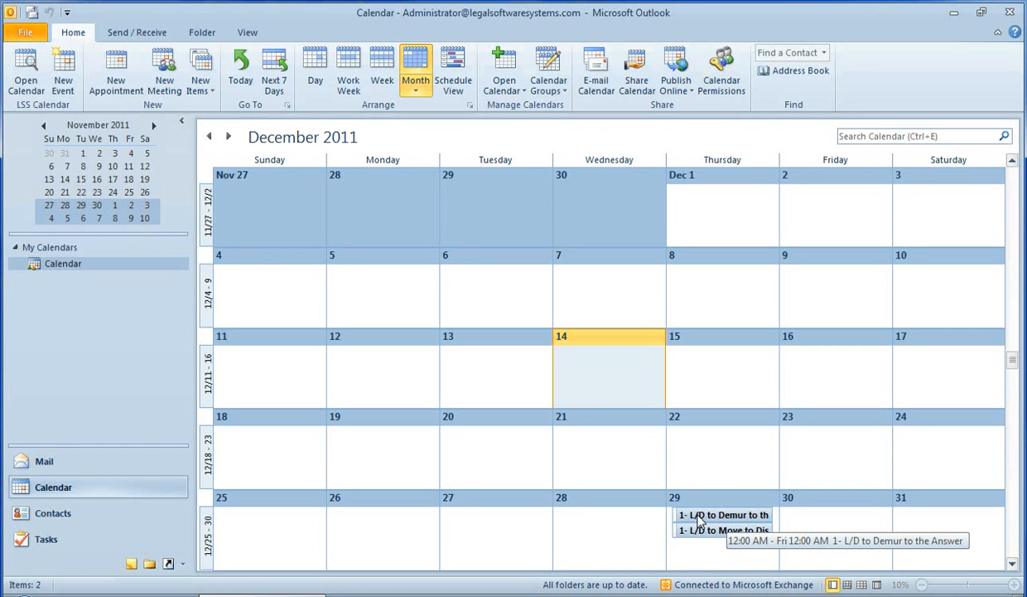
{"action": "mouse_move", "coordinate": [688, 527]}
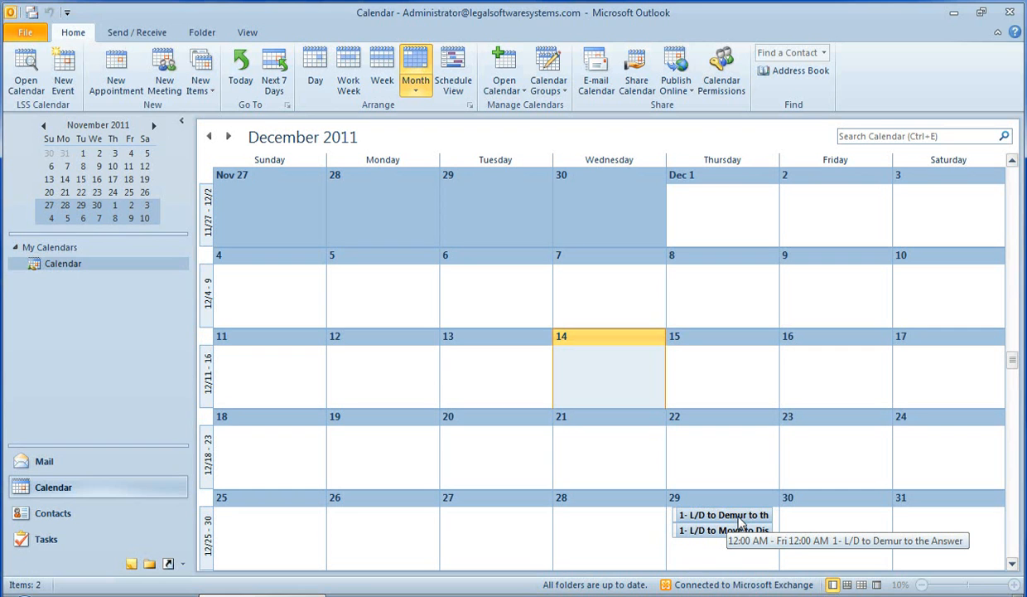
{"action": "mouse_move", "coordinate": [737, 529]}
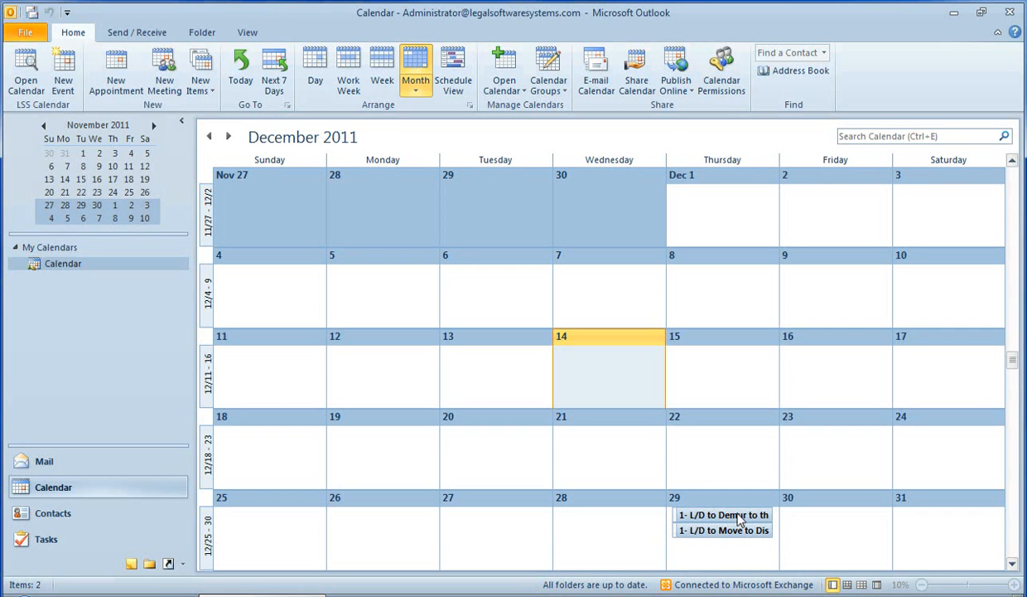
{"action": "mouse_move", "coordinate": [230, 137]}
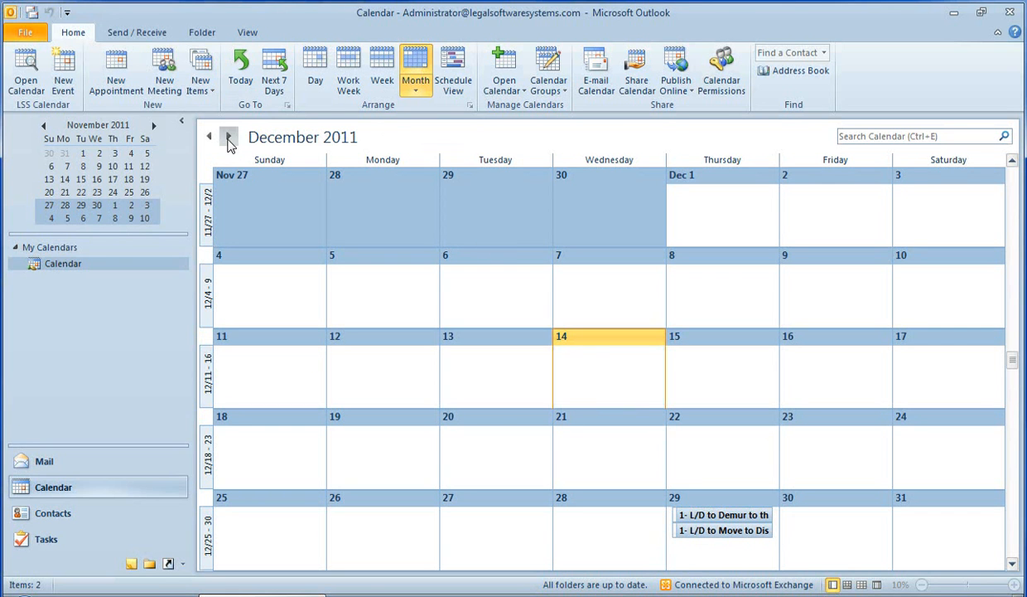
Page the calendar forward month by month from December 2011 to June 2012
{"action": "left_click", "coordinate": [228, 137]}
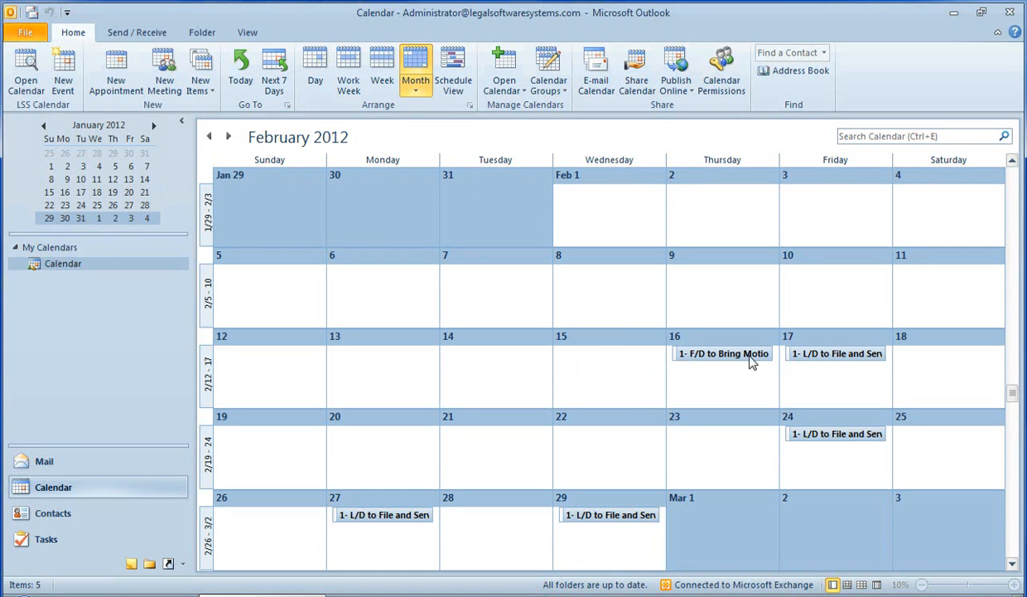
{"action": "mouse_move", "coordinate": [314, 296]}
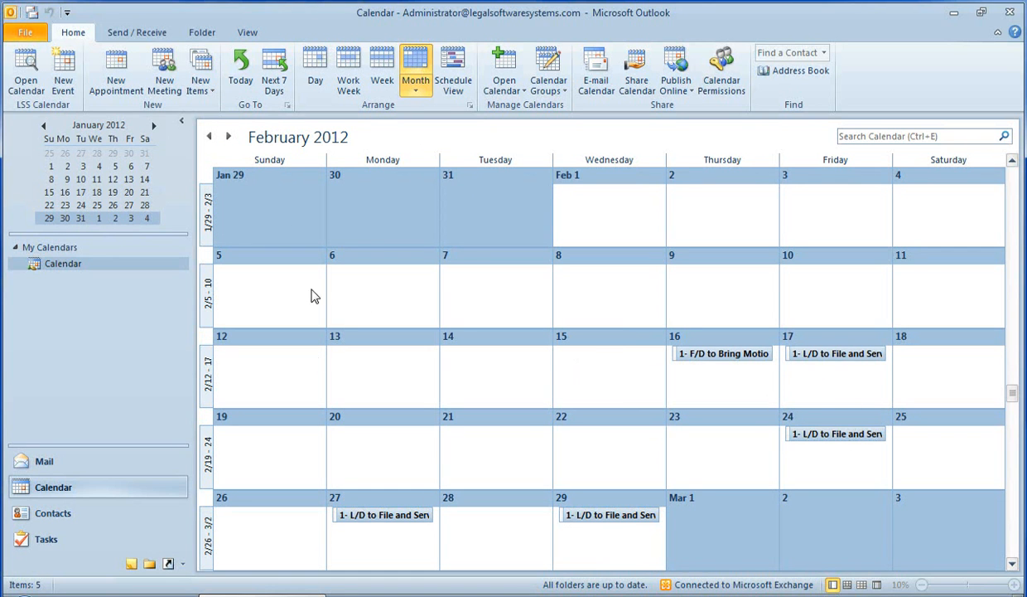
{"action": "left_click", "coordinate": [230, 136]}
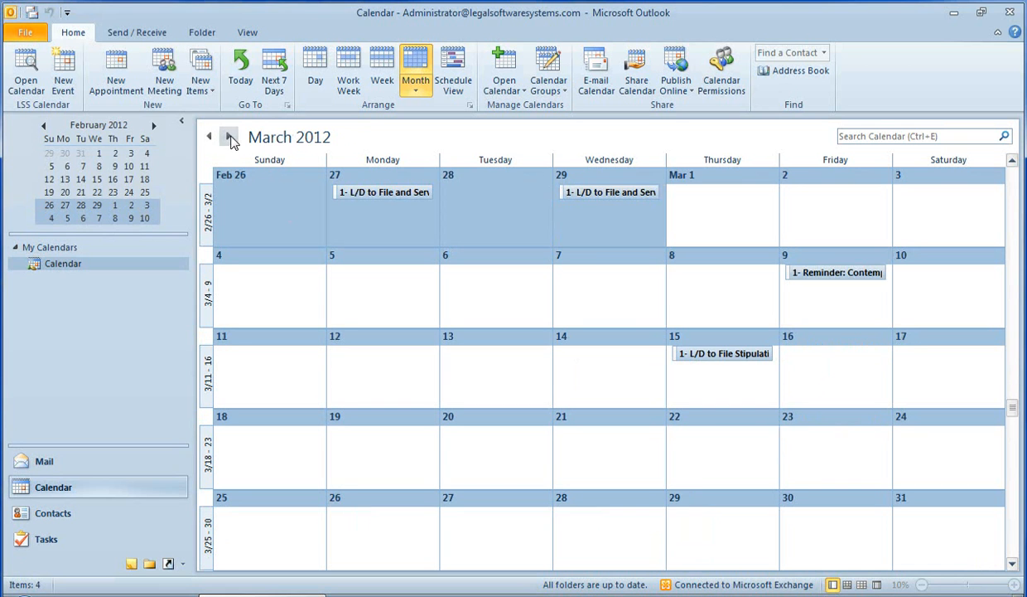
{"action": "left_click", "coordinate": [229, 136]}
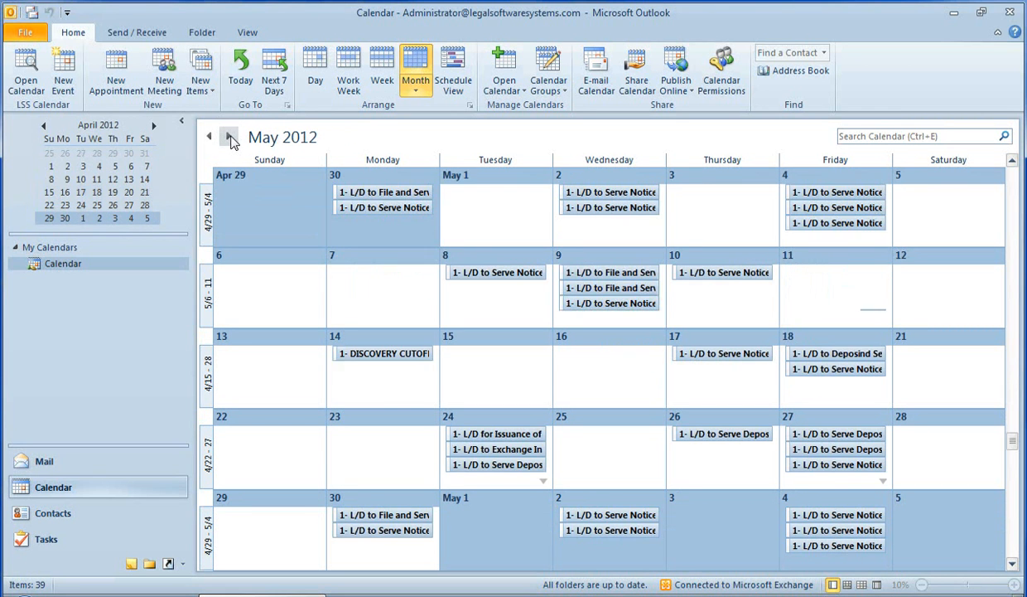
{"action": "left_click", "coordinate": [230, 135]}
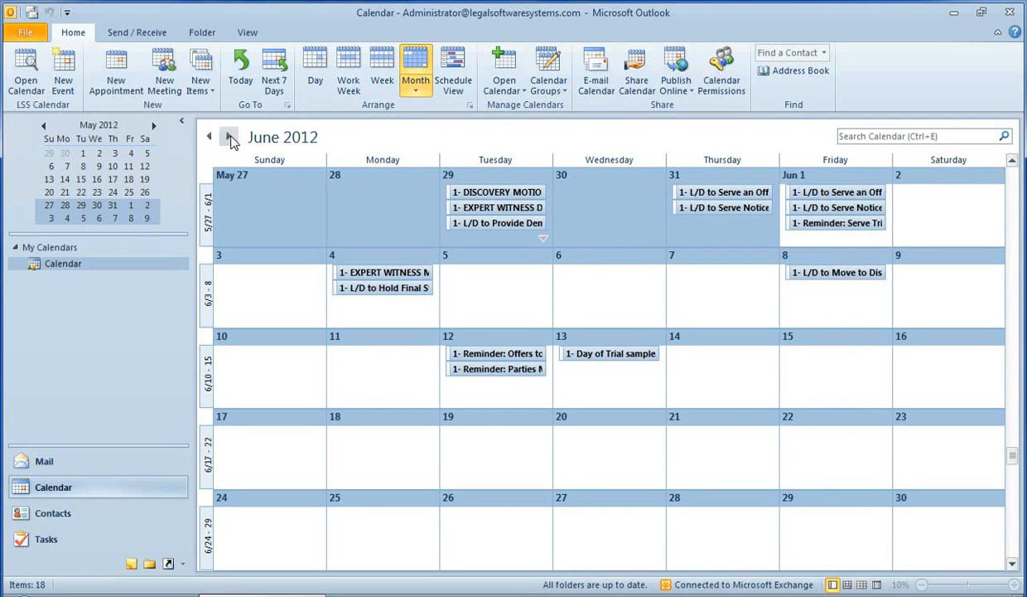
{"action": "mouse_move", "coordinate": [530, 364]}
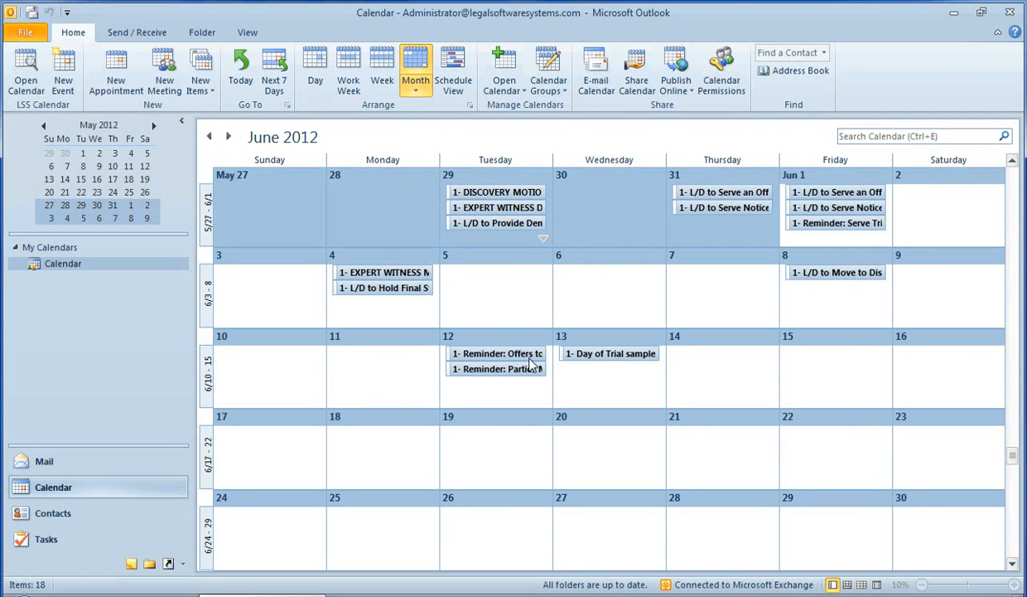
{"action": "mouse_move", "coordinate": [622, 369]}
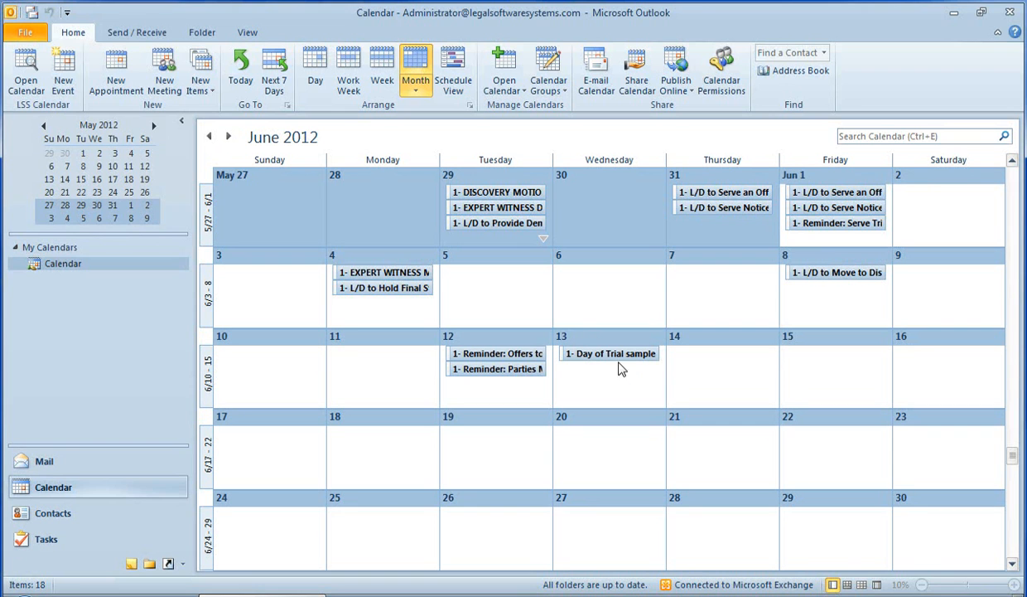
{"action": "mouse_move", "coordinate": [610, 352]}
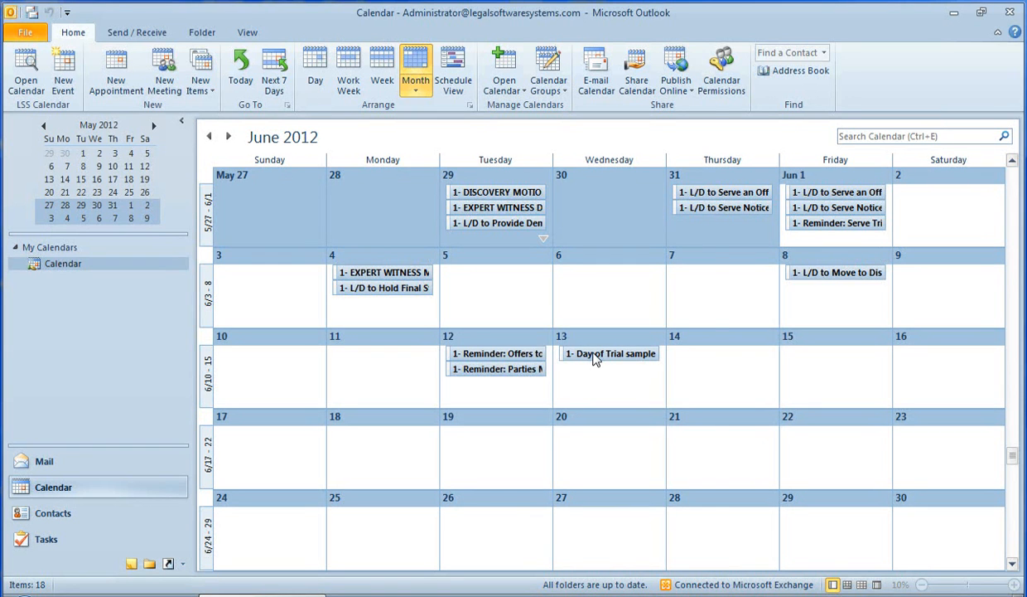
Open the 'Day of Trial sample' event on June 13
{"action": "double_click", "coordinate": [613, 353]}
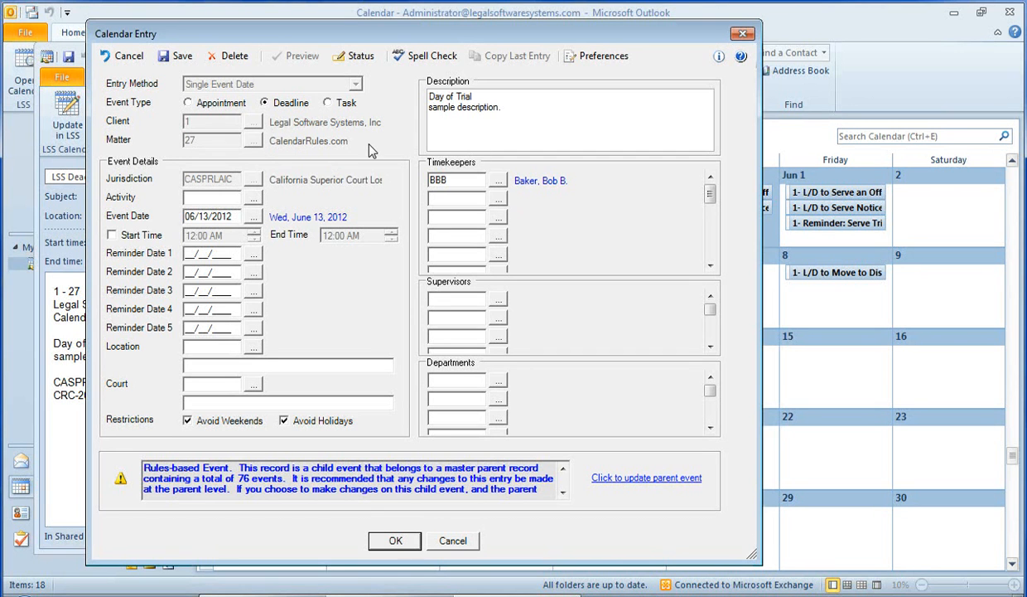
{"action": "mouse_move", "coordinate": [313, 177]}
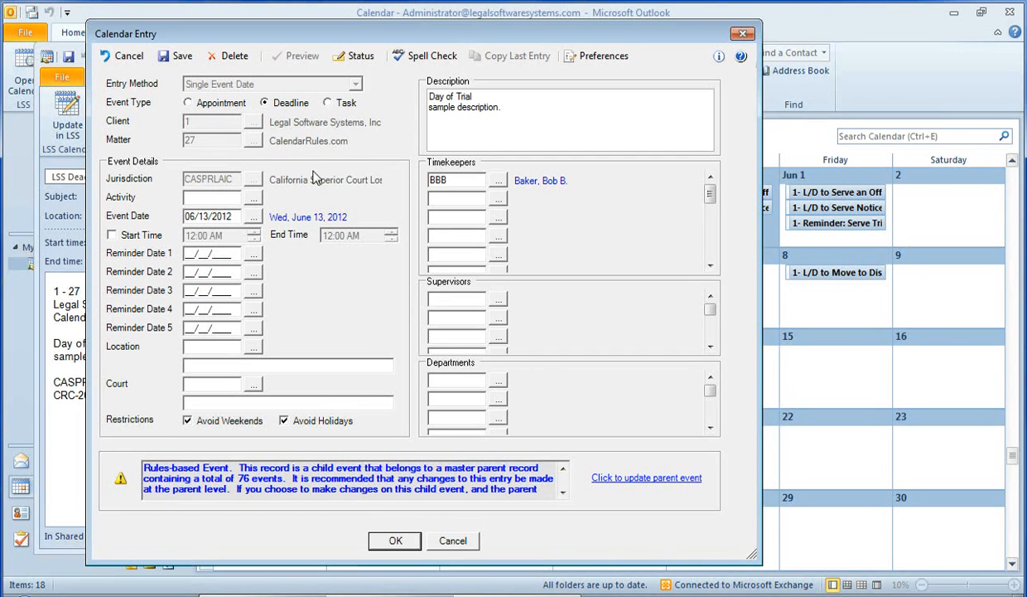
{"action": "mouse_move", "coordinate": [599, 427]}
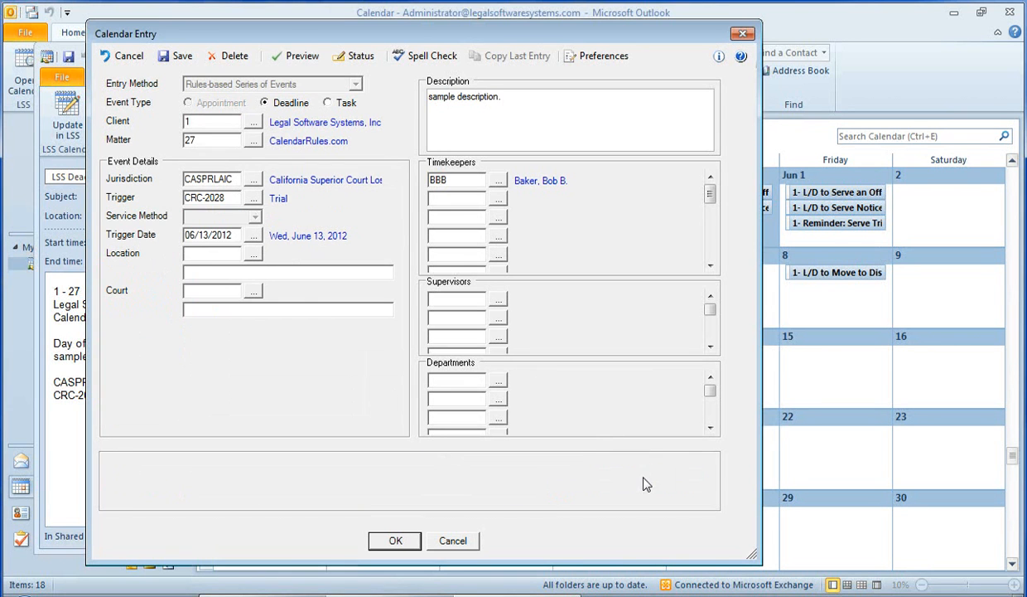
{"action": "mouse_move", "coordinate": [337, 275]}
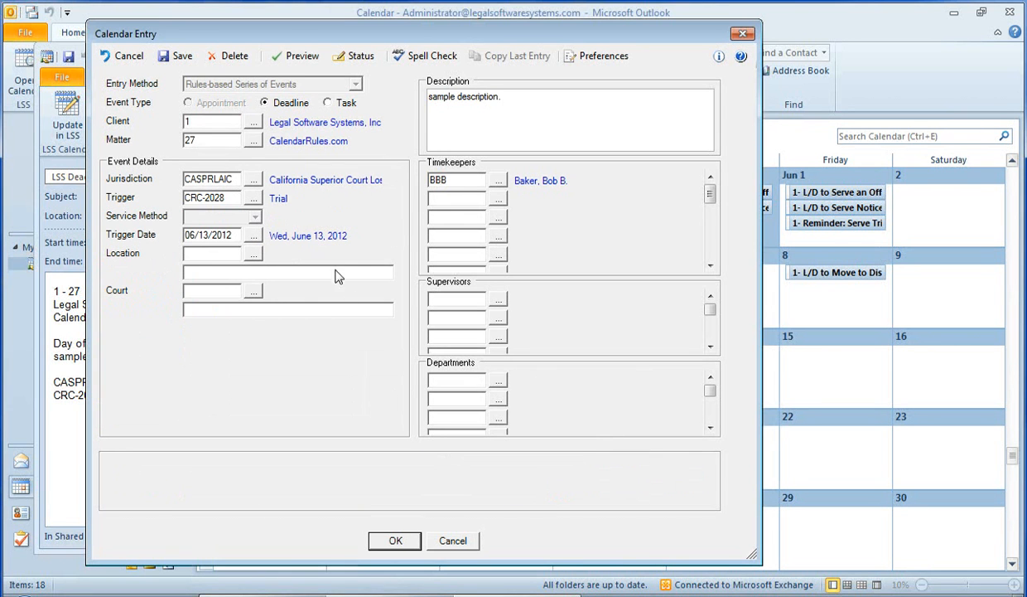
{"action": "mouse_move", "coordinate": [335, 283]}
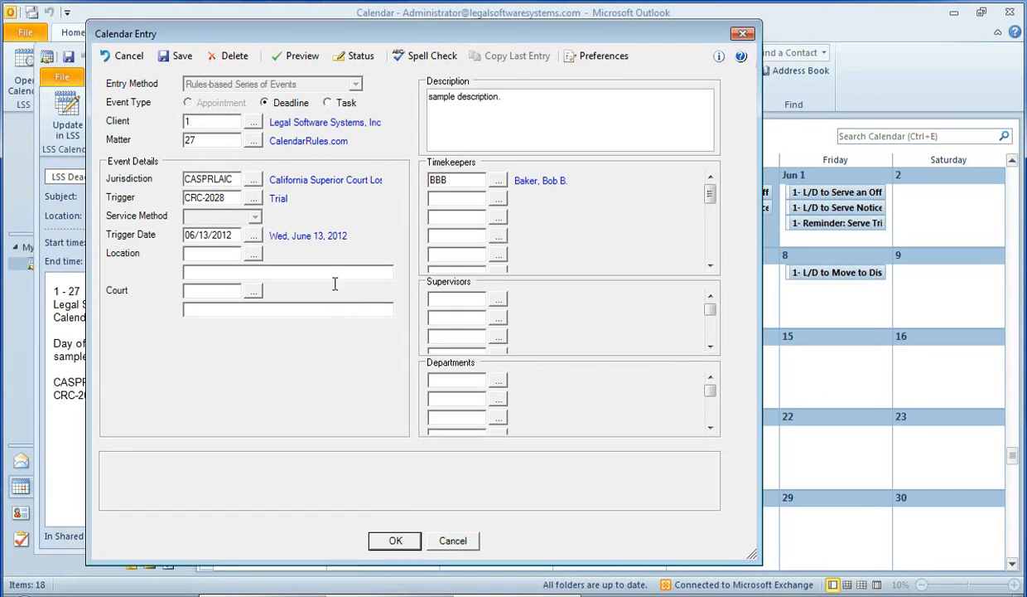
{"action": "mouse_move", "coordinate": [539, 204]}
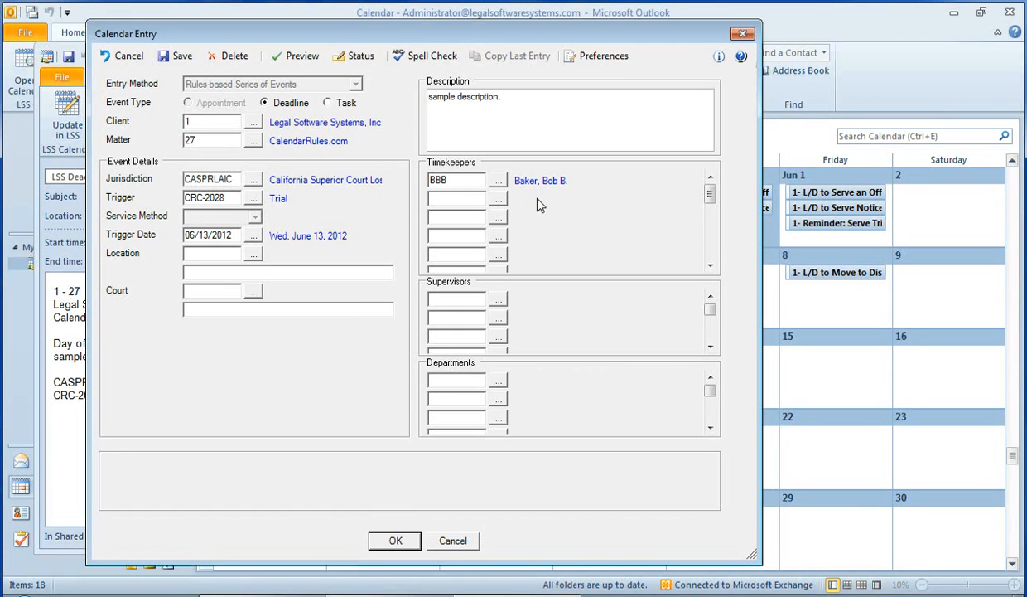
{"action": "mouse_move", "coordinate": [447, 192]}
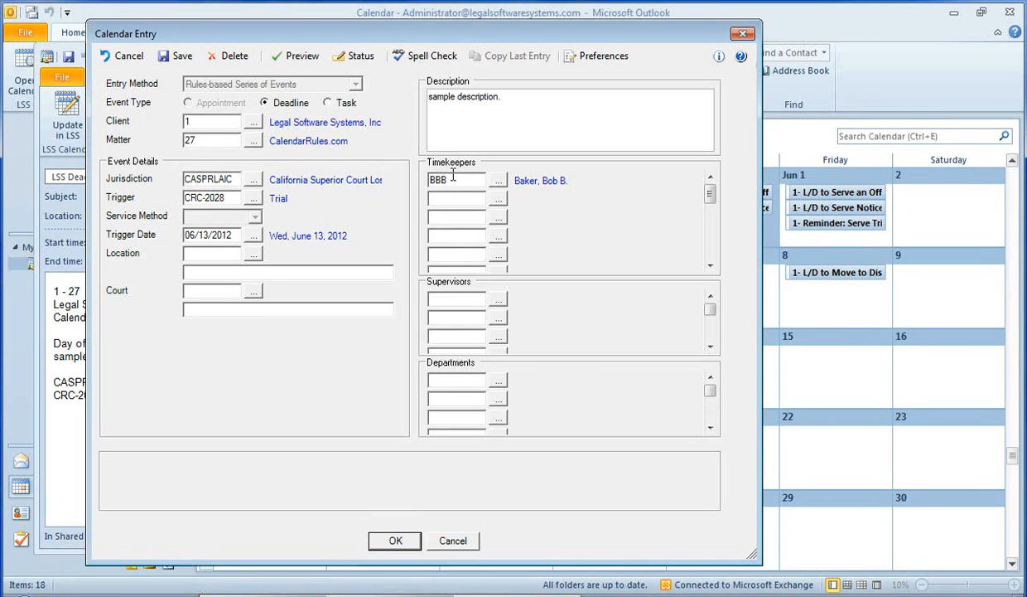
{"action": "mouse_move", "coordinate": [464, 199]}
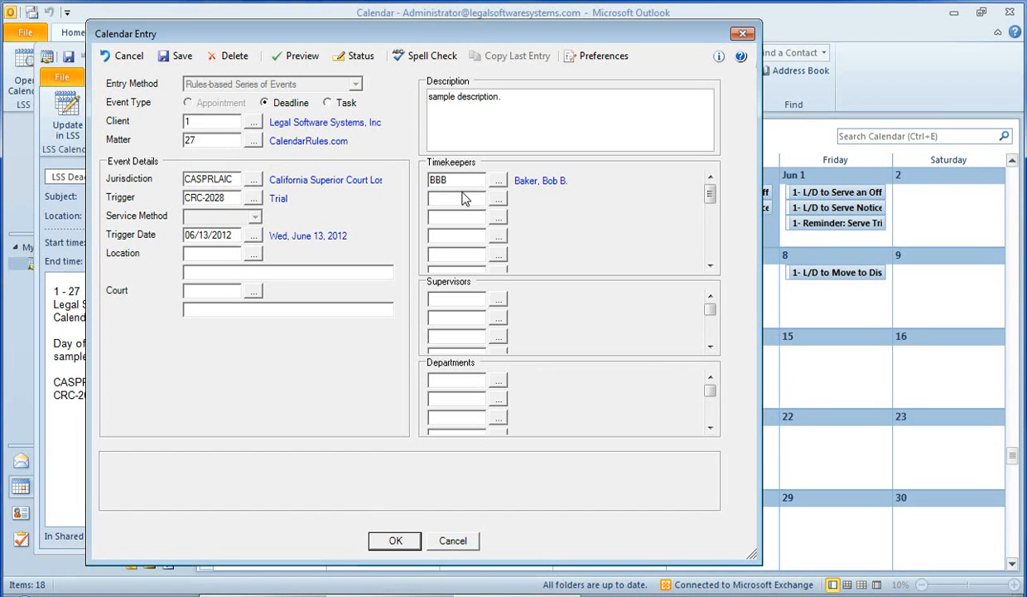
{"action": "left_click", "coordinate": [710, 236]}
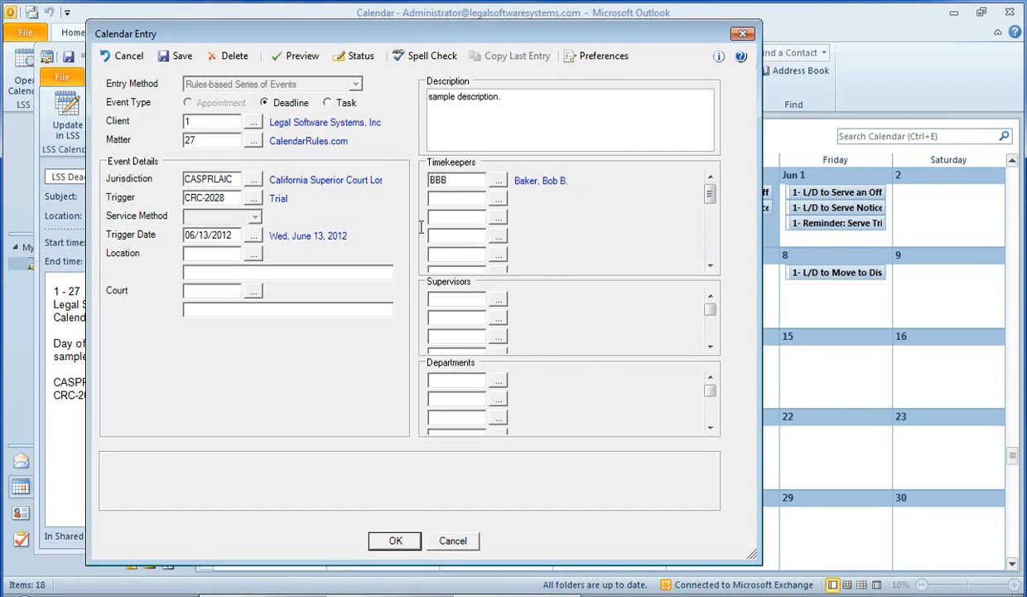
{"action": "mouse_move", "coordinate": [554, 260]}
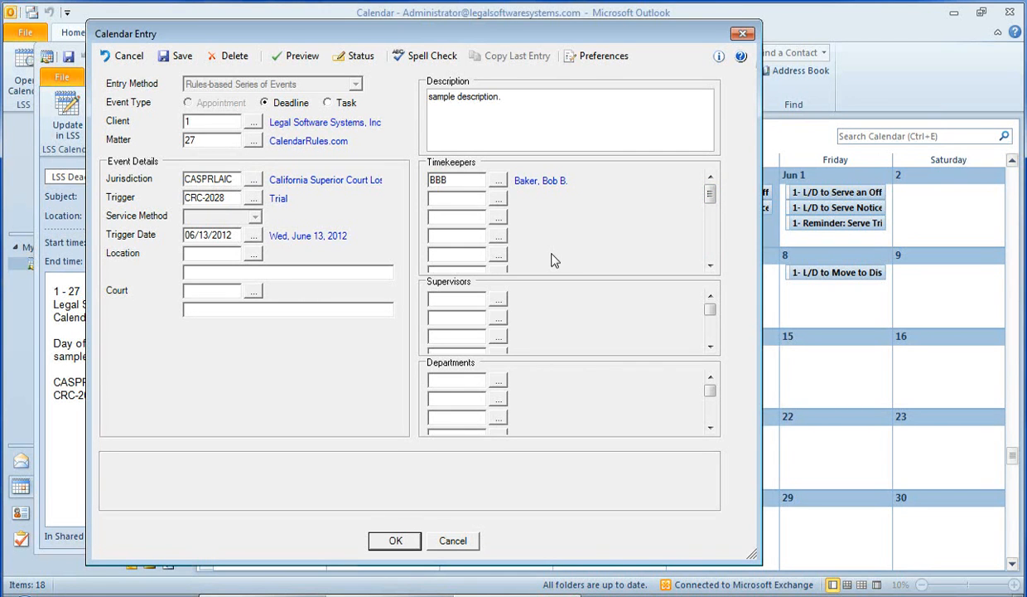
{"action": "mouse_move", "coordinate": [545, 312]}
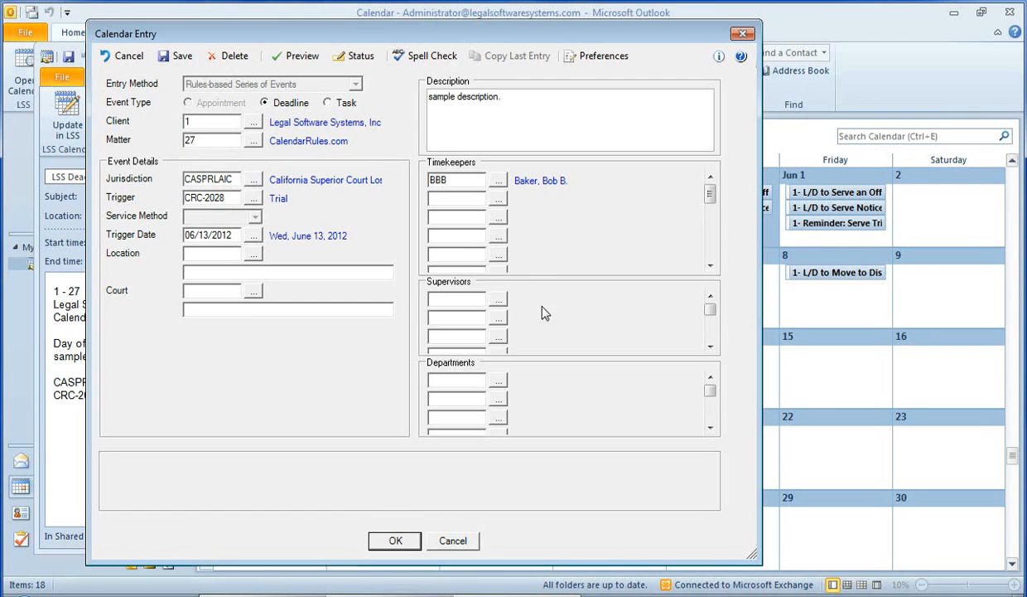
{"action": "mouse_move", "coordinate": [626, 365]}
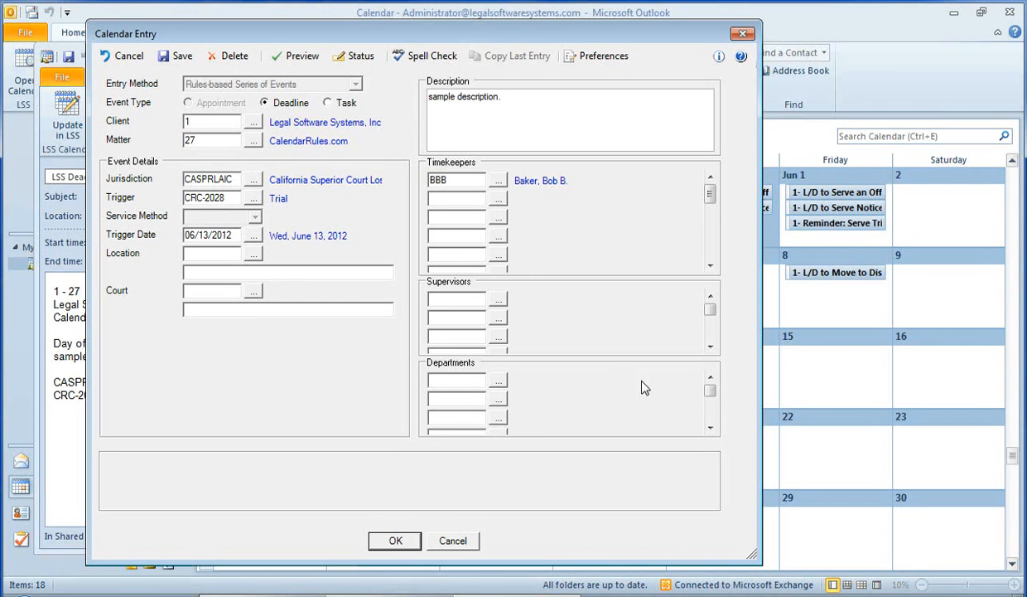
{"action": "mouse_move", "coordinate": [472, 382]}
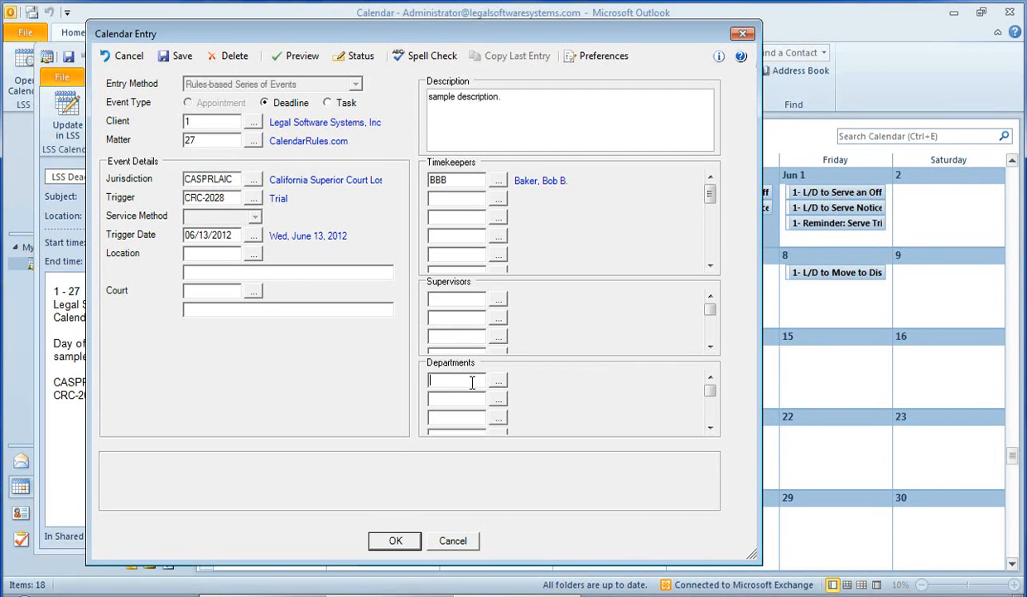
{"action": "mouse_move", "coordinate": [645, 534]}
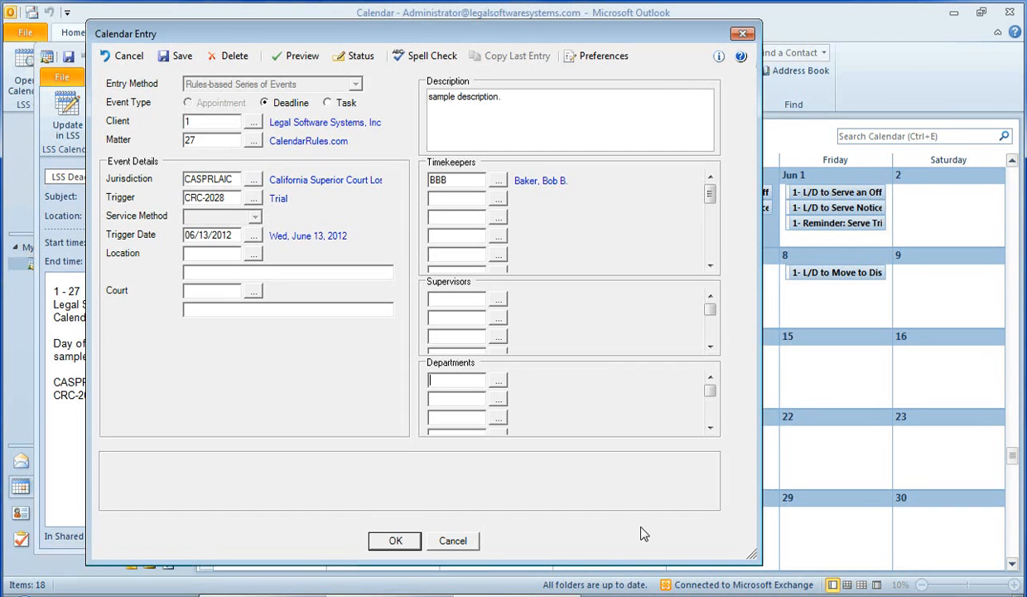
{"action": "mouse_move", "coordinate": [397, 437]}
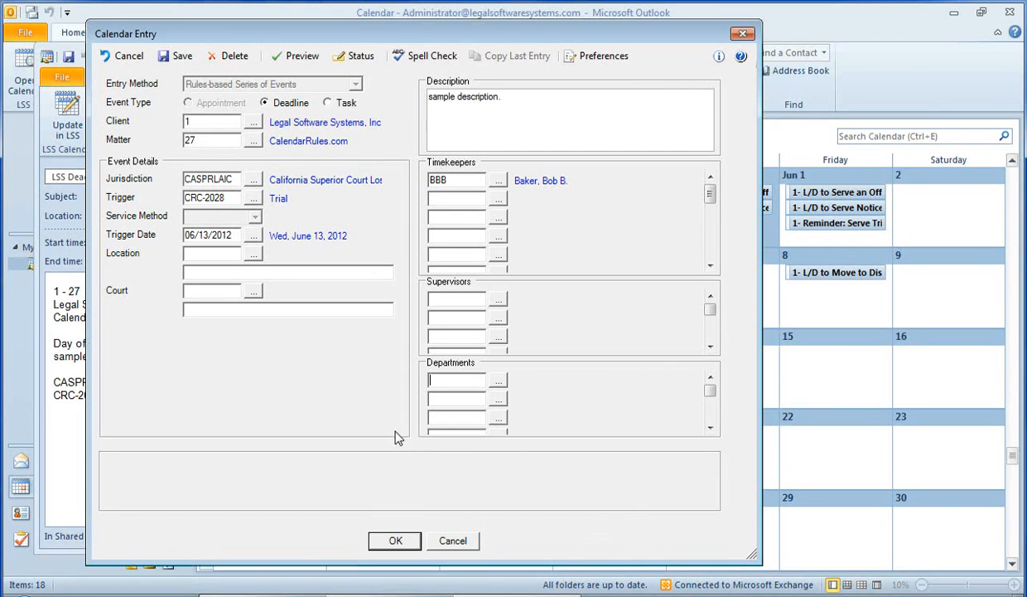
{"action": "mouse_move", "coordinate": [404, 445]}
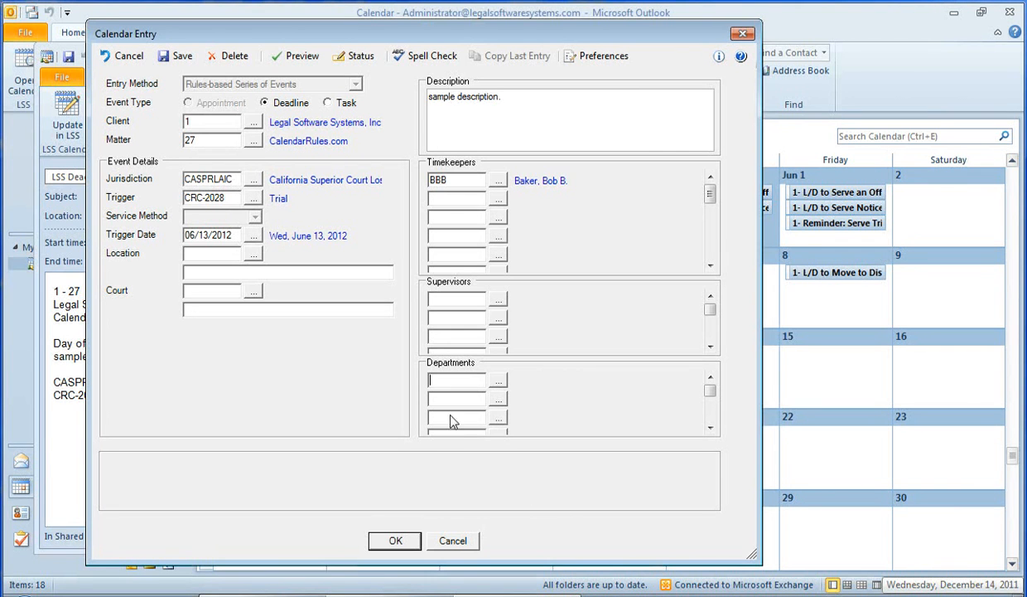
{"action": "mouse_move", "coordinate": [234, 240]}
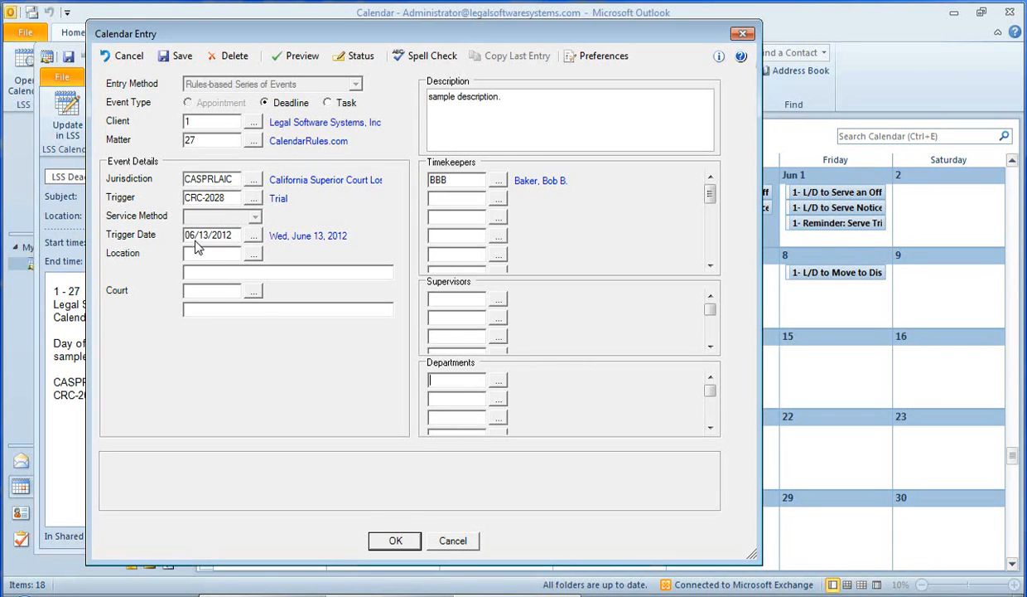
{"action": "mouse_move", "coordinate": [228, 246]}
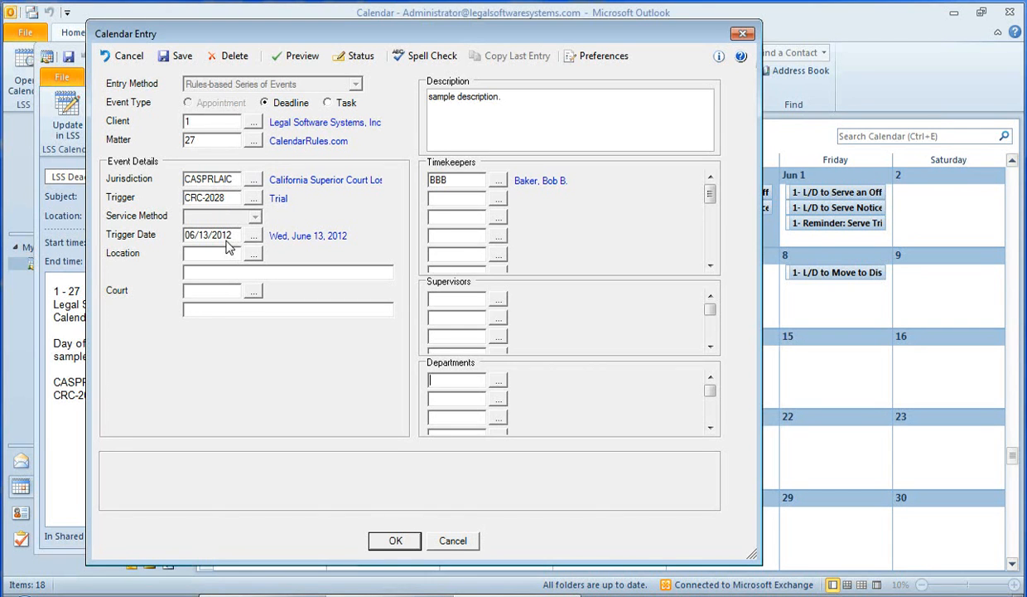
{"action": "mouse_move", "coordinate": [254, 241]}
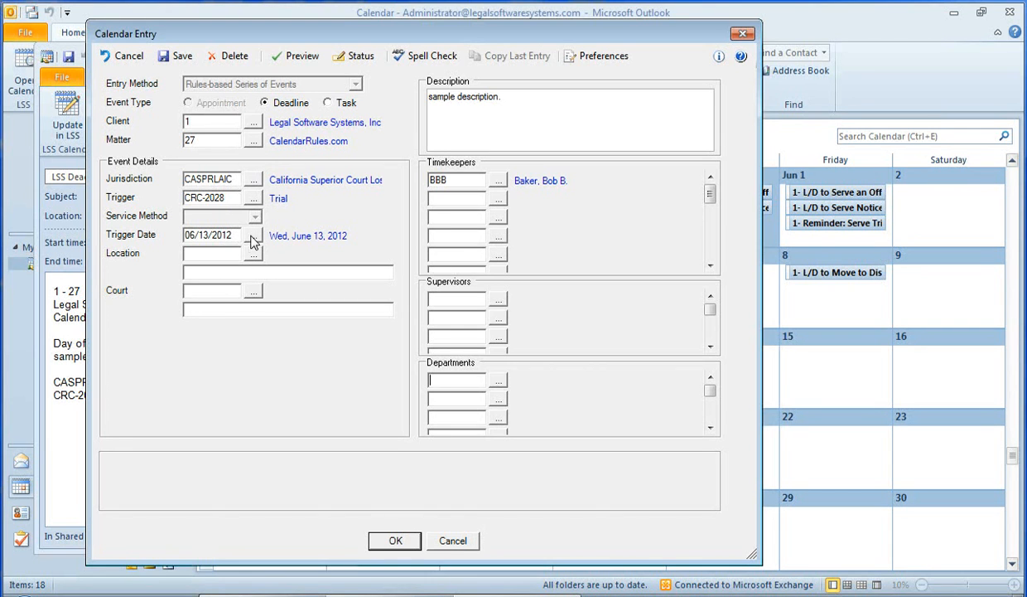
{"action": "mouse_move", "coordinate": [206, 241]}
{"action": "type", "text": "4"}
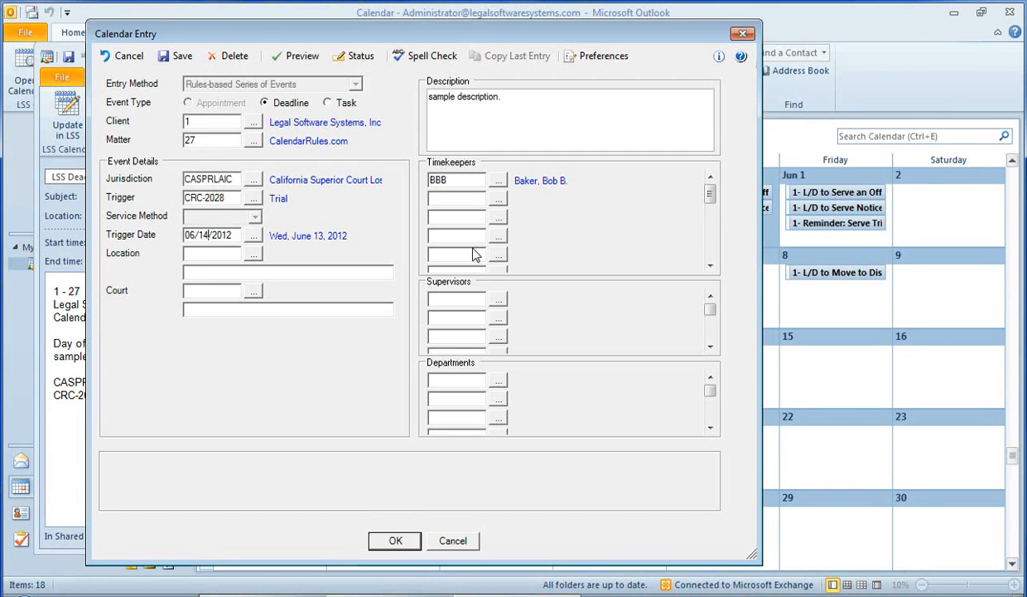
Preview and save the recalculated deadlines for the 06/14/2012 trial, then close the entry
{"action": "left_click", "coordinate": [301, 56]}
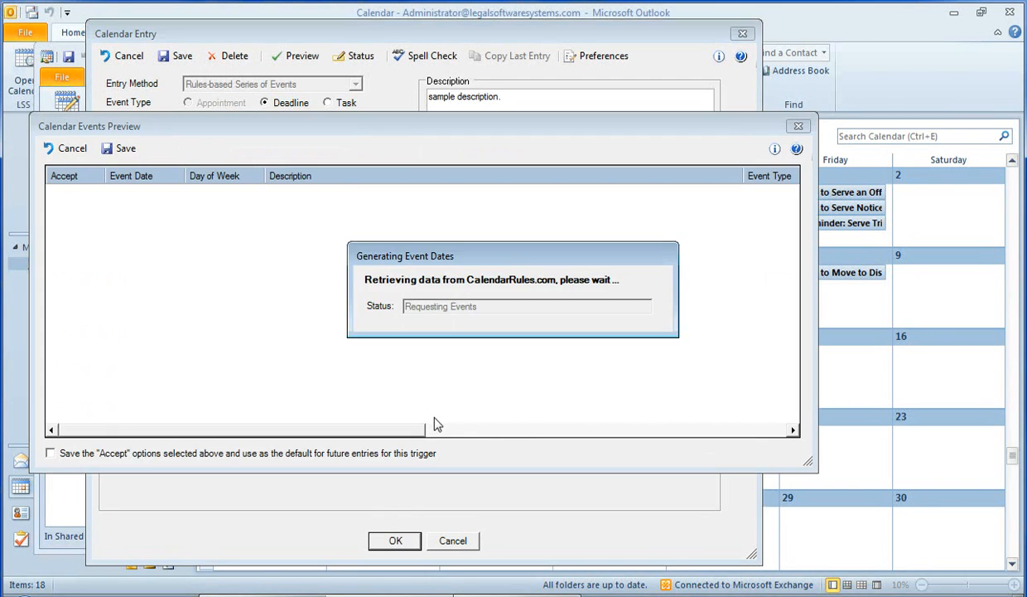
{"action": "mouse_move", "coordinate": [208, 481]}
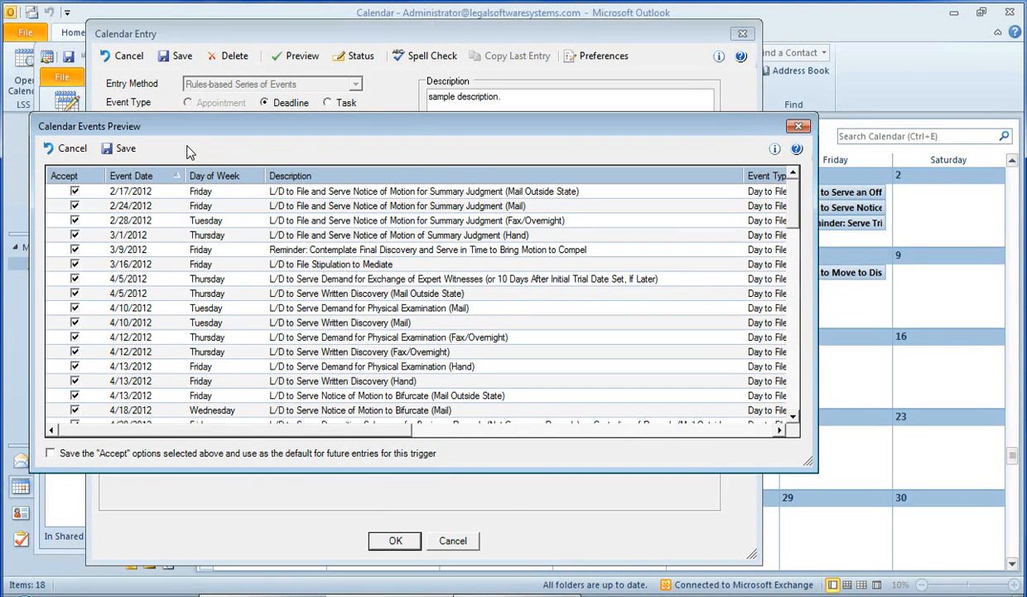
{"action": "mouse_move", "coordinate": [151, 205]}
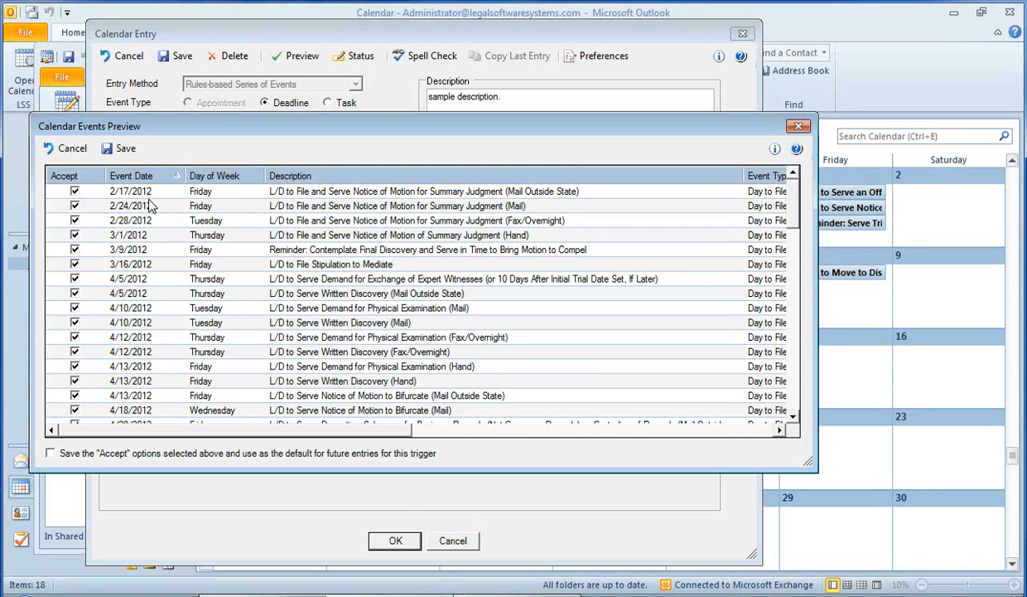
{"action": "mouse_move", "coordinate": [121, 148]}
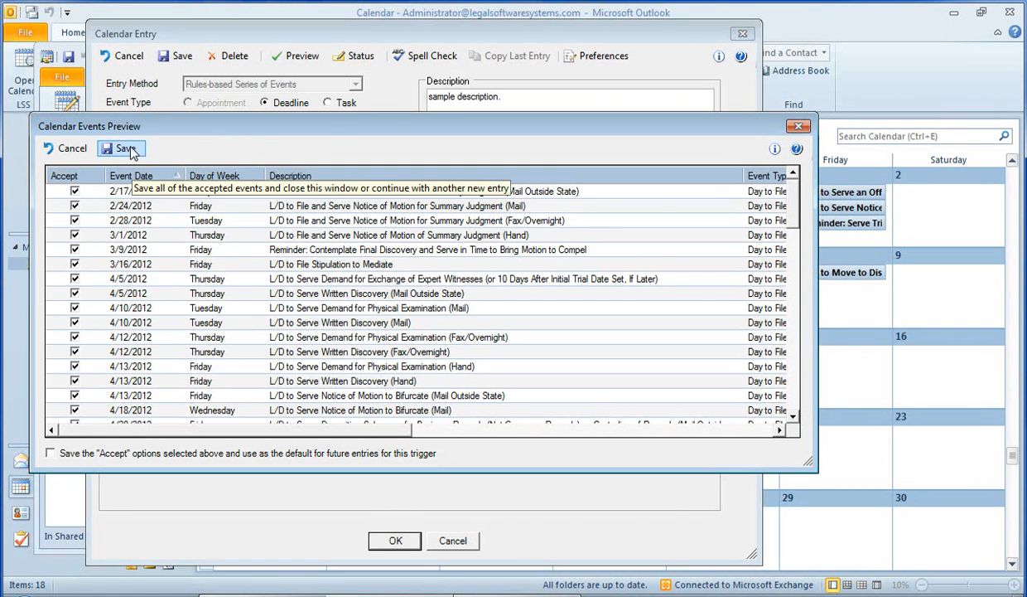
{"action": "left_click", "coordinate": [121, 148]}
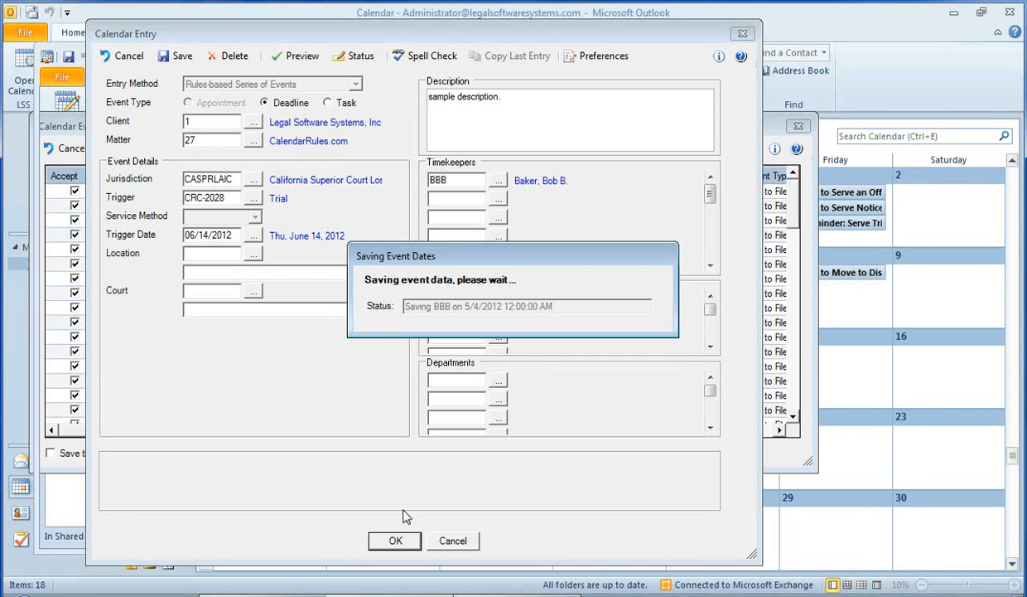
{"action": "left_click", "coordinate": [395, 540]}
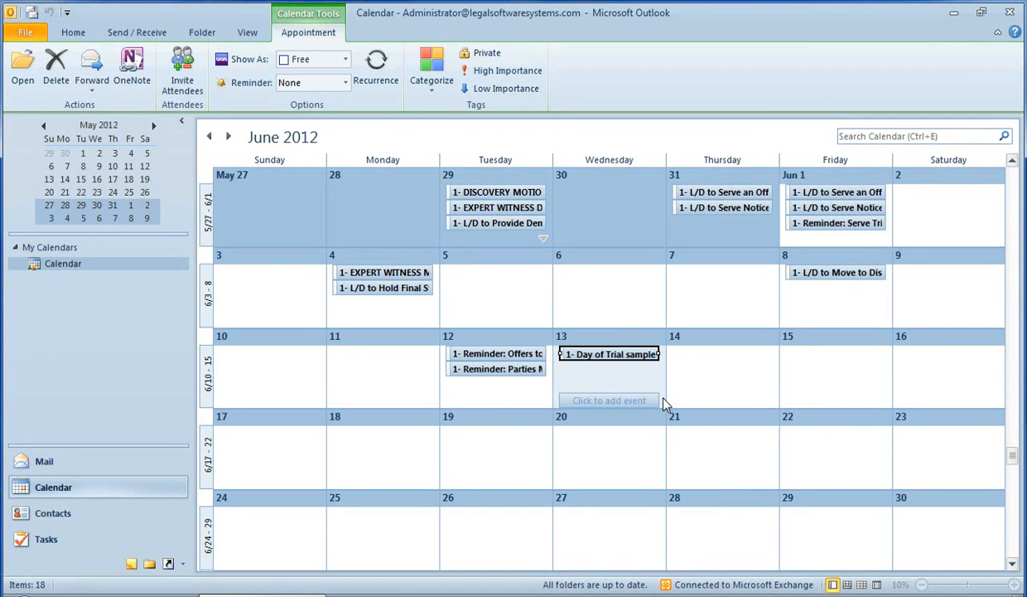
{"action": "mouse_move", "coordinate": [614, 364]}
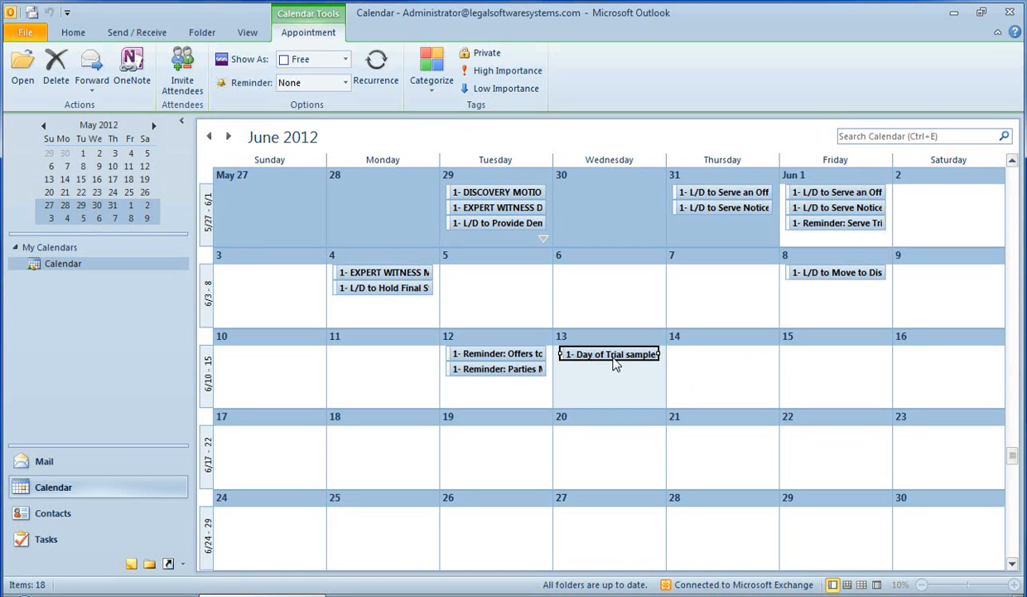
{"action": "mouse_move", "coordinate": [617, 365]}
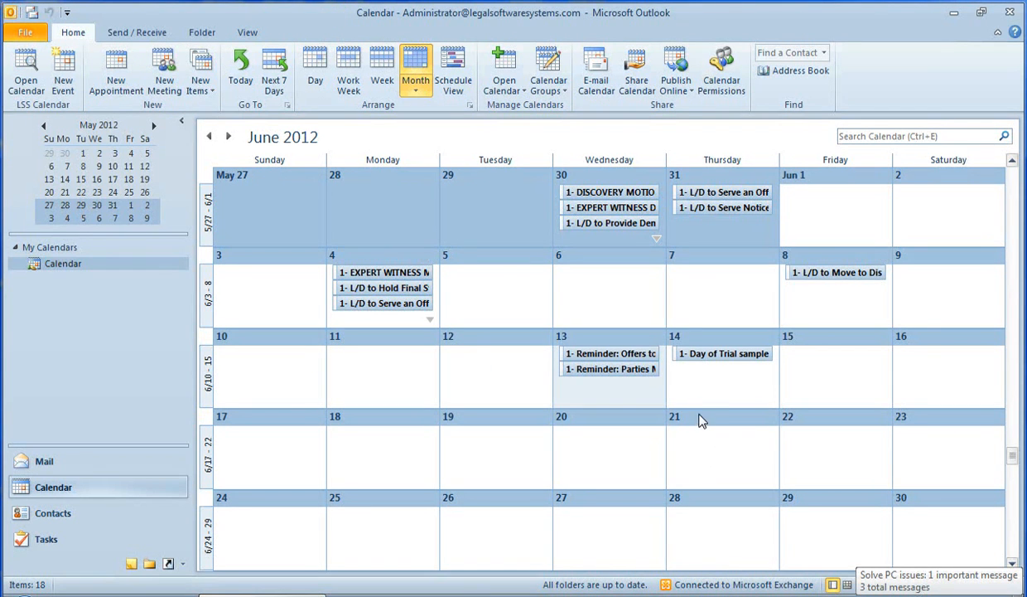
Open the June 14 Day of Trial entry in LSS and delete it with its child events
{"action": "double_click", "coordinate": [722, 353]}
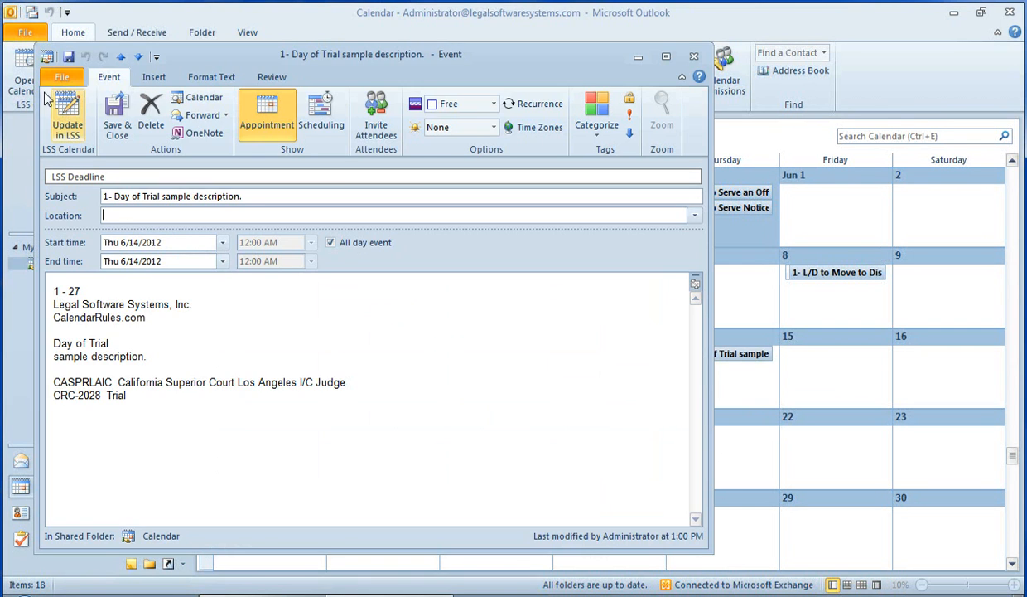
{"action": "left_click", "coordinate": [68, 114]}
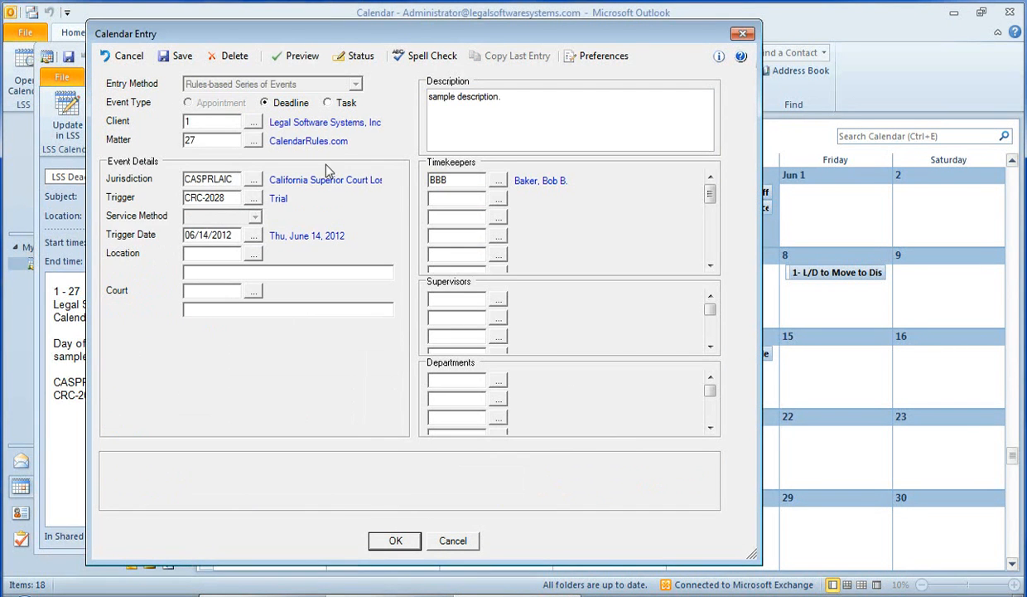
{"action": "left_click", "coordinate": [234, 55]}
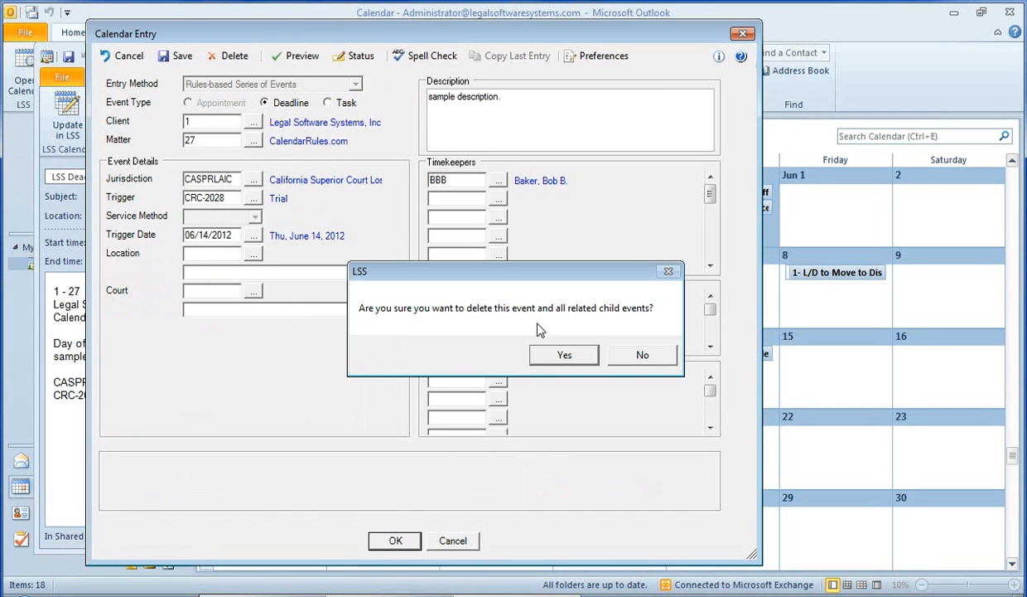
{"action": "left_click", "coordinate": [565, 355]}
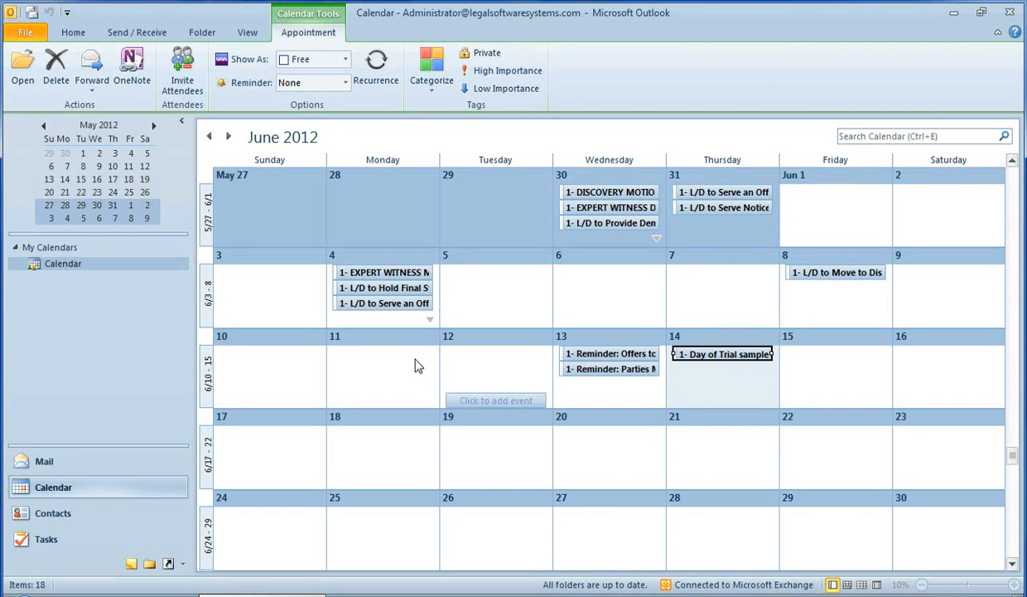
{"action": "mouse_move", "coordinate": [492, 484]}
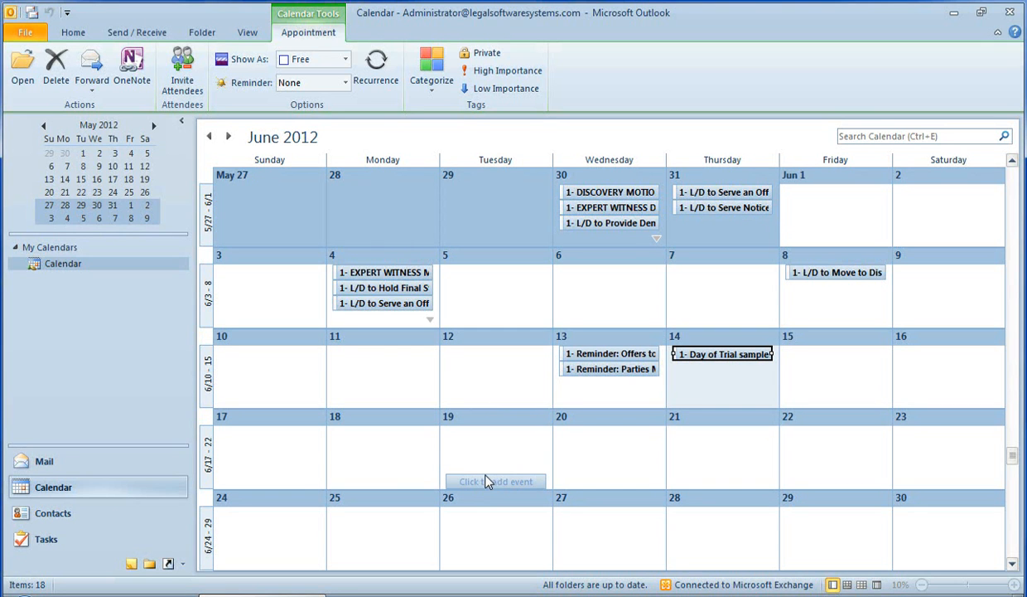
{"action": "mouse_move", "coordinate": [559, 515]}
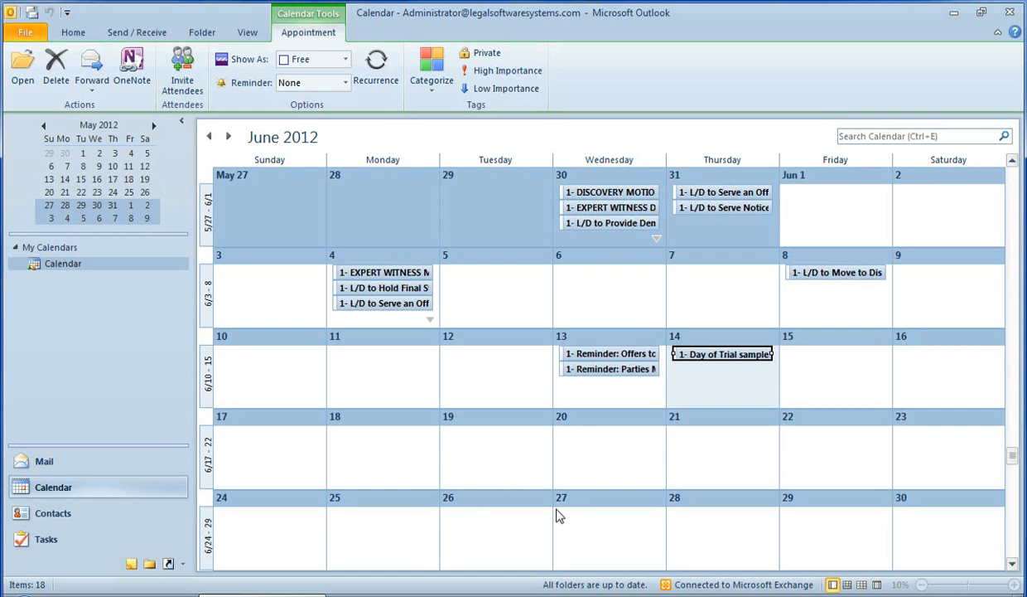
Page back month by month from June 2012 to December 2011
{"action": "left_click", "coordinate": [212, 136]}
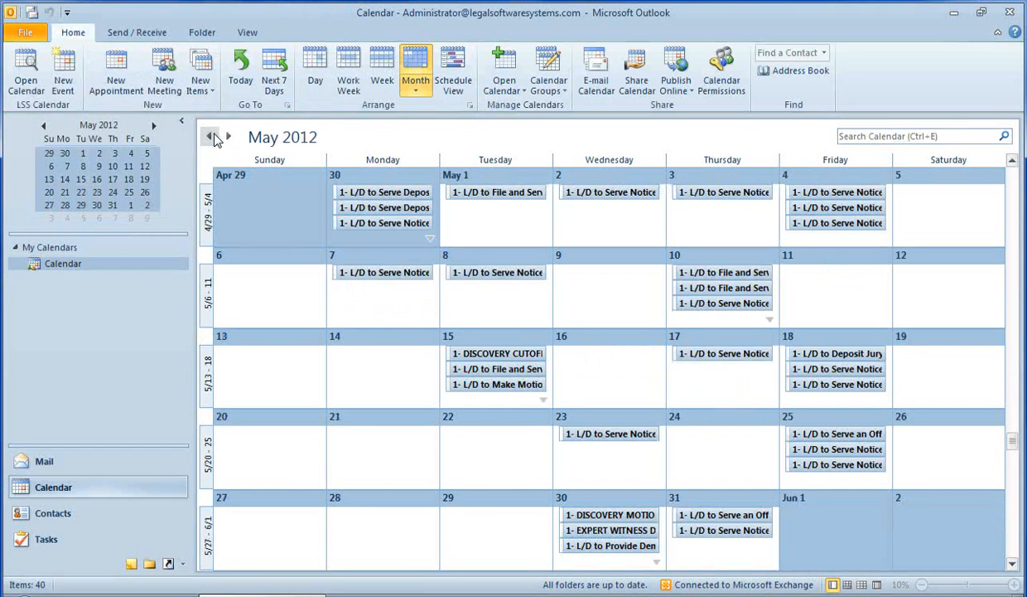
{"action": "left_click", "coordinate": [212, 135]}
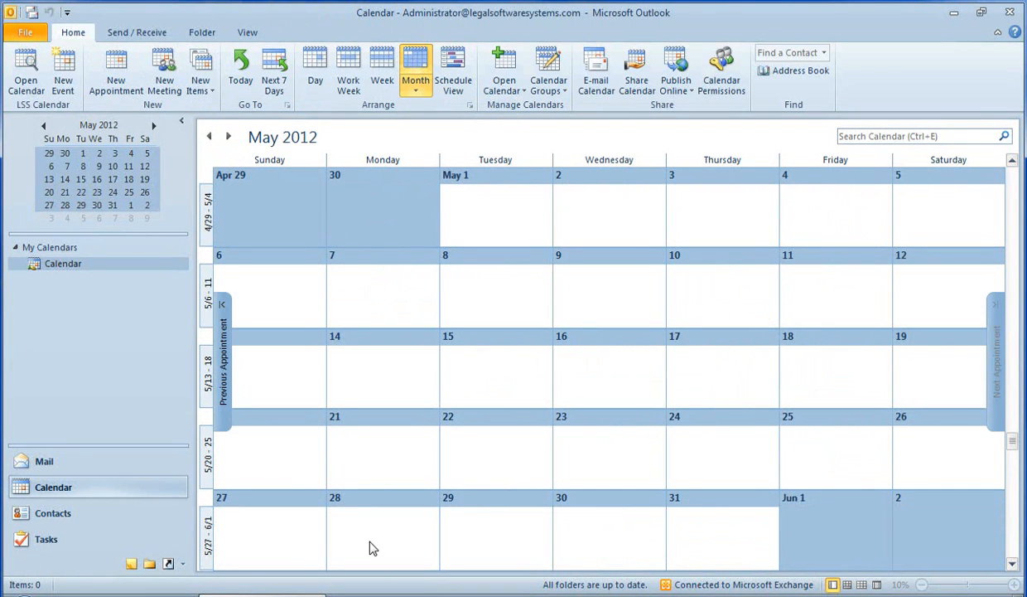
{"action": "mouse_move", "coordinate": [196, 142]}
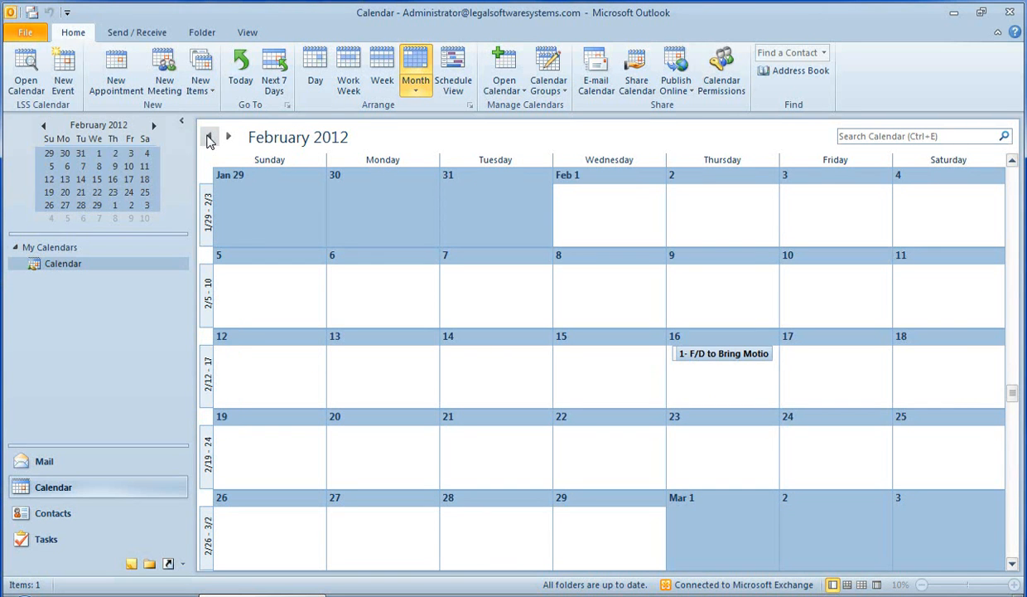
{"action": "left_click", "coordinate": [211, 136]}
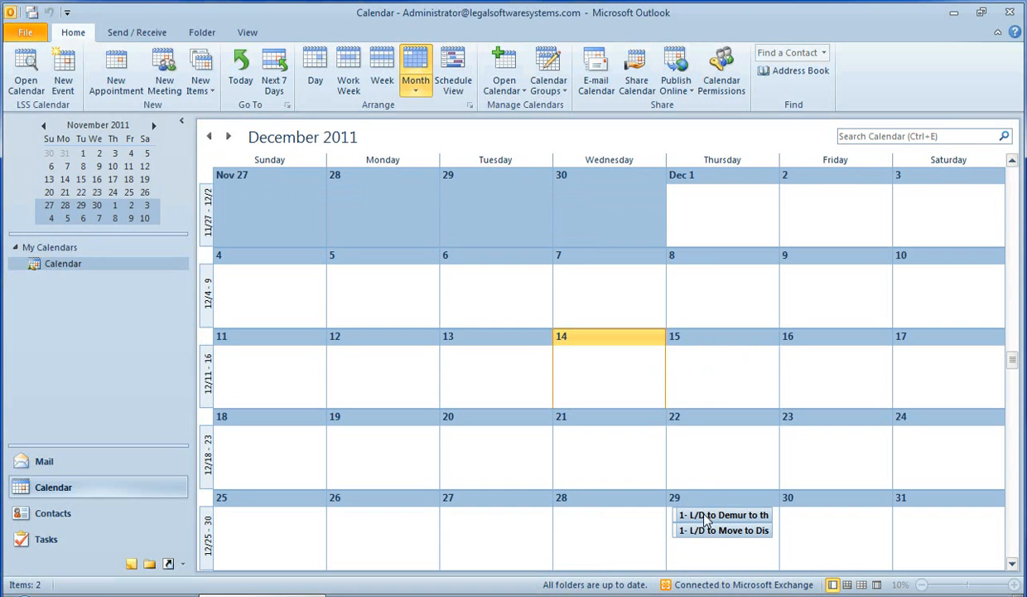
Delete the December 29 Demur to the Answer deadline and all its child events through LSS
{"action": "double_click", "coordinate": [721, 515]}
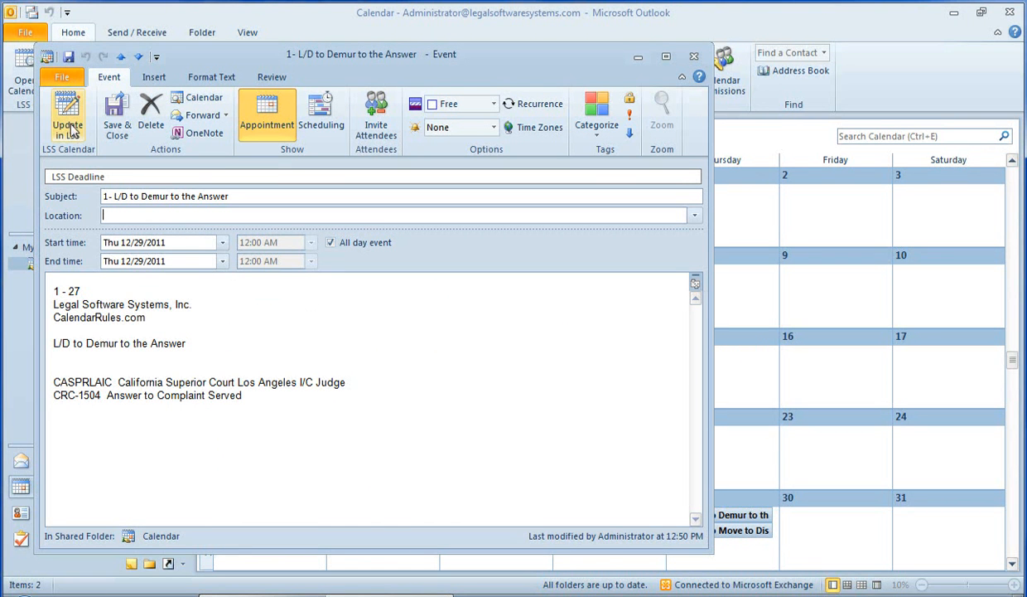
{"action": "left_click", "coordinate": [68, 116]}
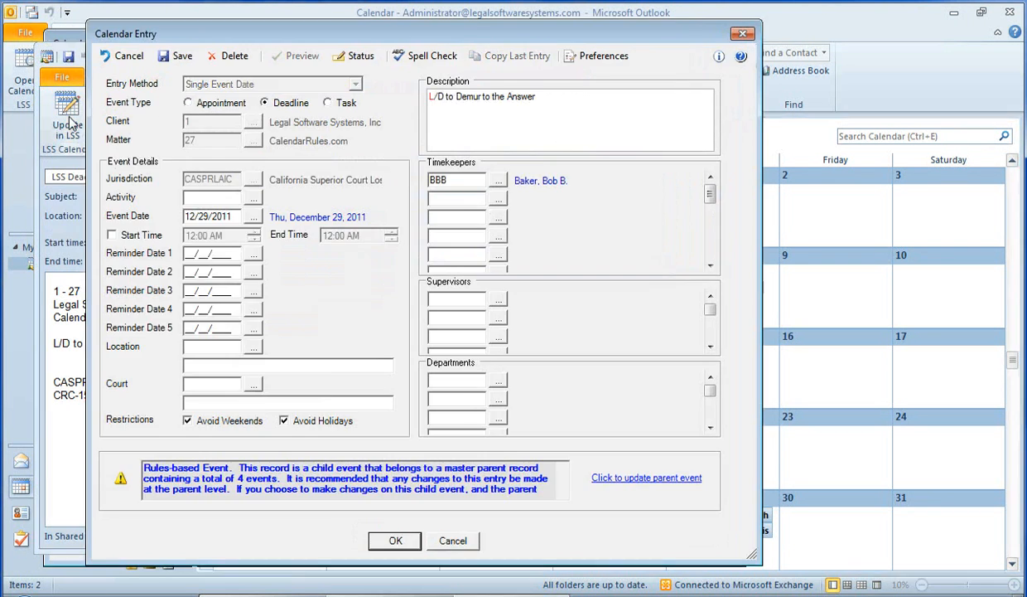
{"action": "mouse_move", "coordinate": [234, 55]}
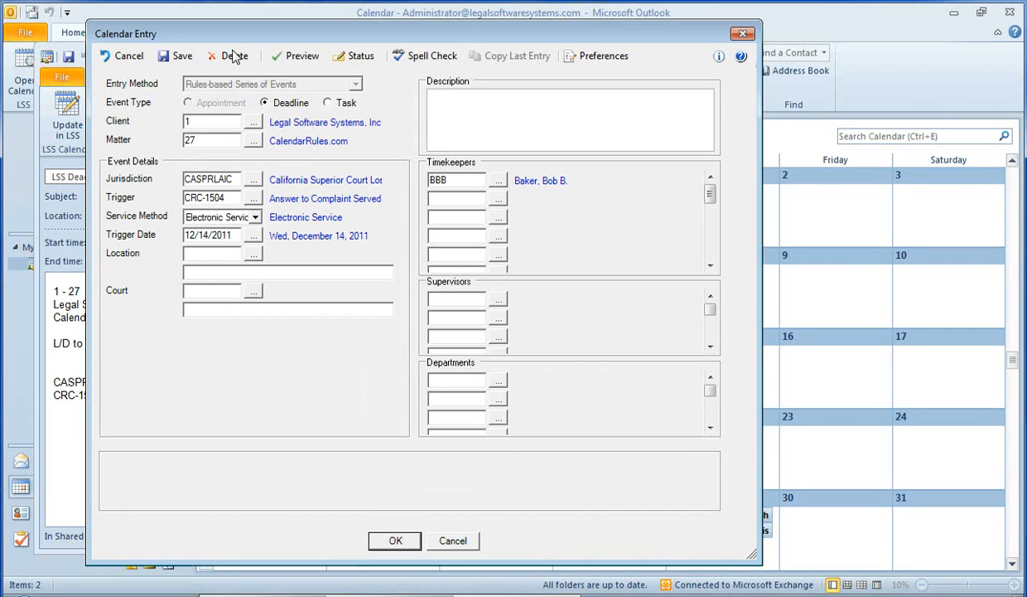
{"action": "mouse_move", "coordinate": [230, 55]}
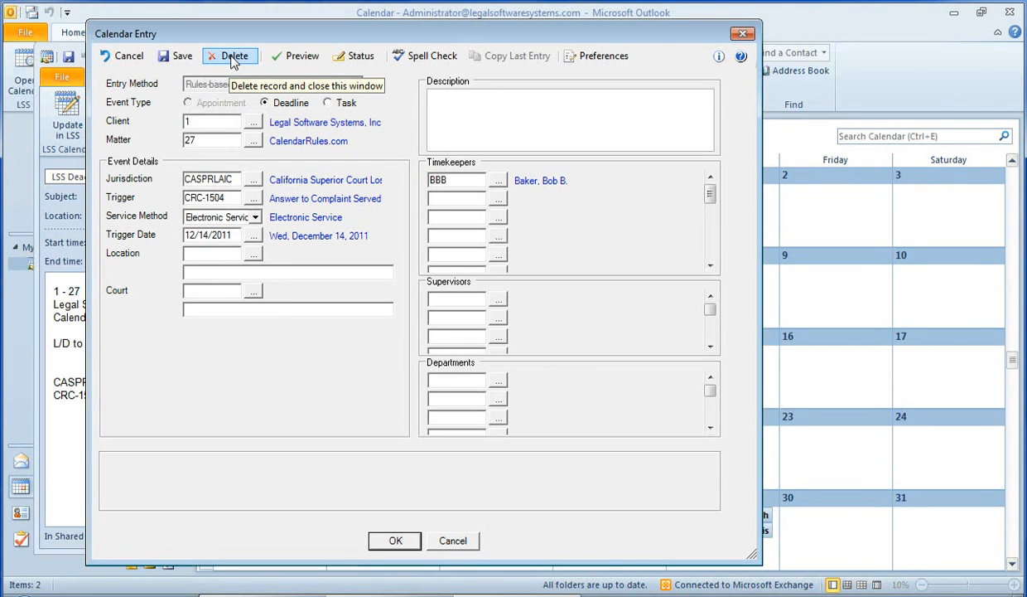
{"action": "left_click", "coordinate": [236, 55]}
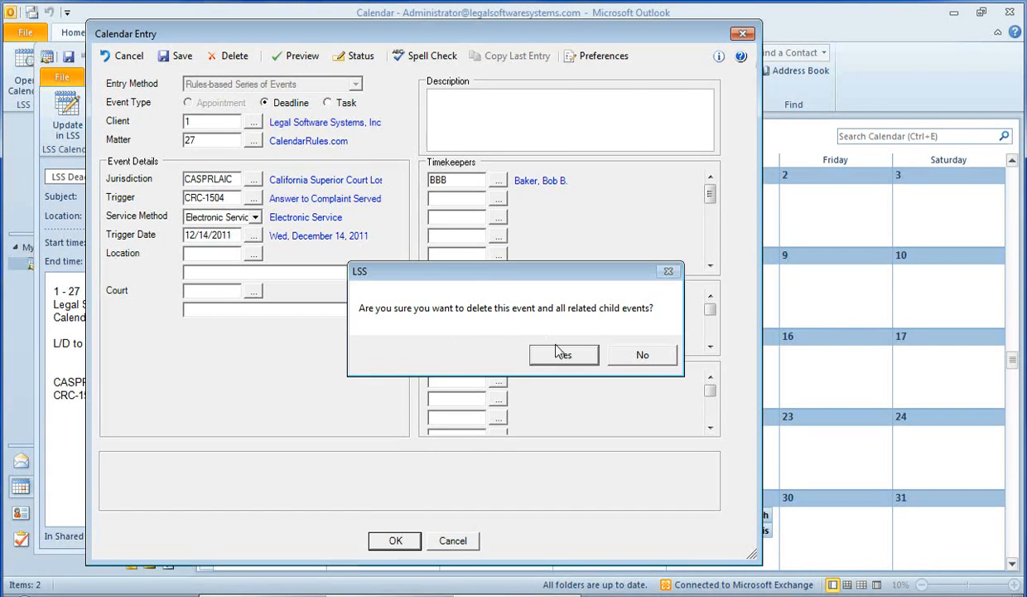
{"action": "left_click", "coordinate": [563, 355]}
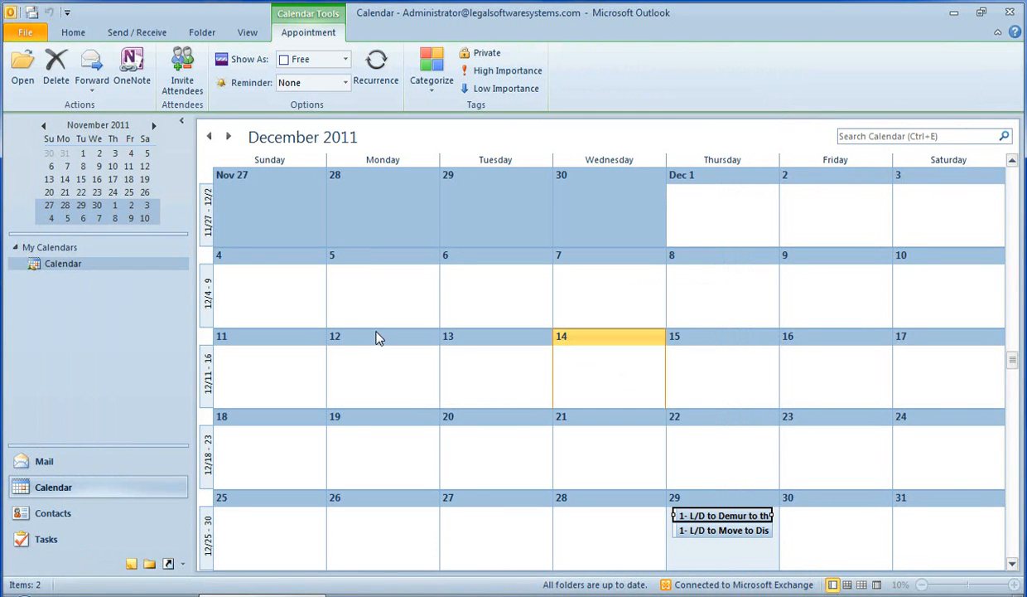
{"action": "left_click", "coordinate": [73, 32]}
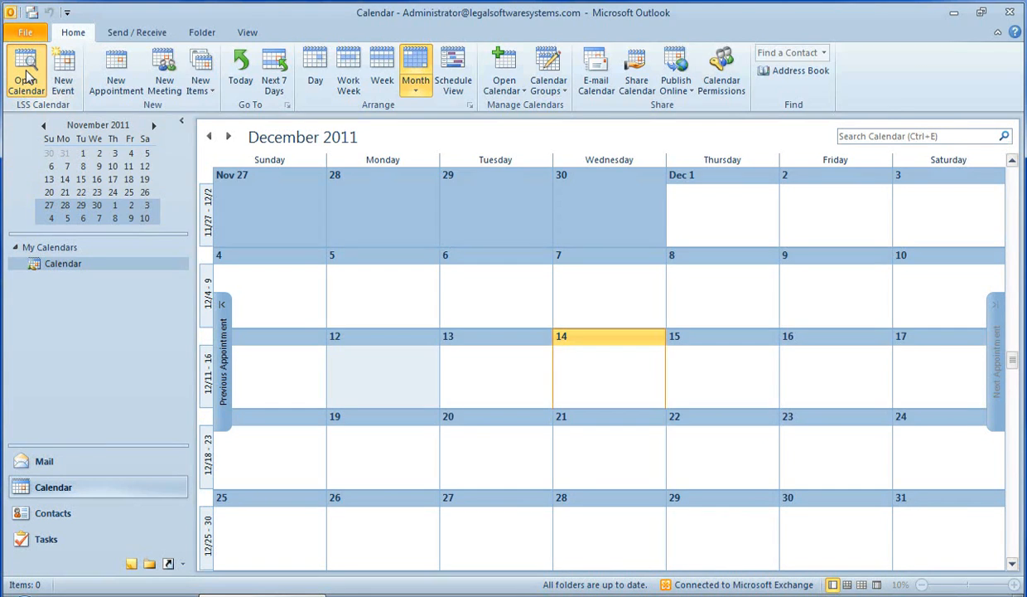
{"action": "left_click", "coordinate": [26, 69]}
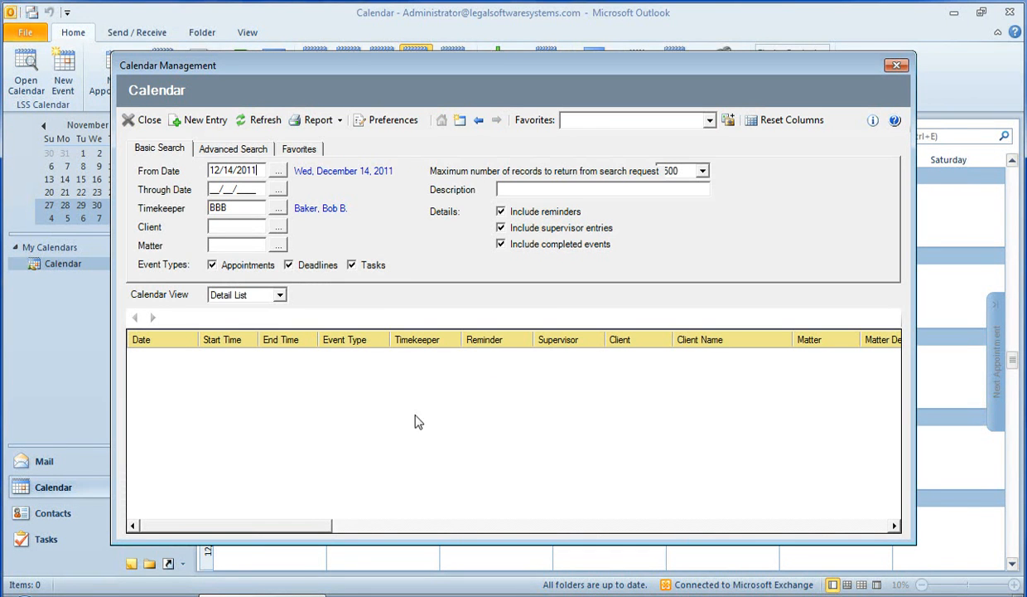
{"action": "mouse_move", "coordinate": [509, 399]}
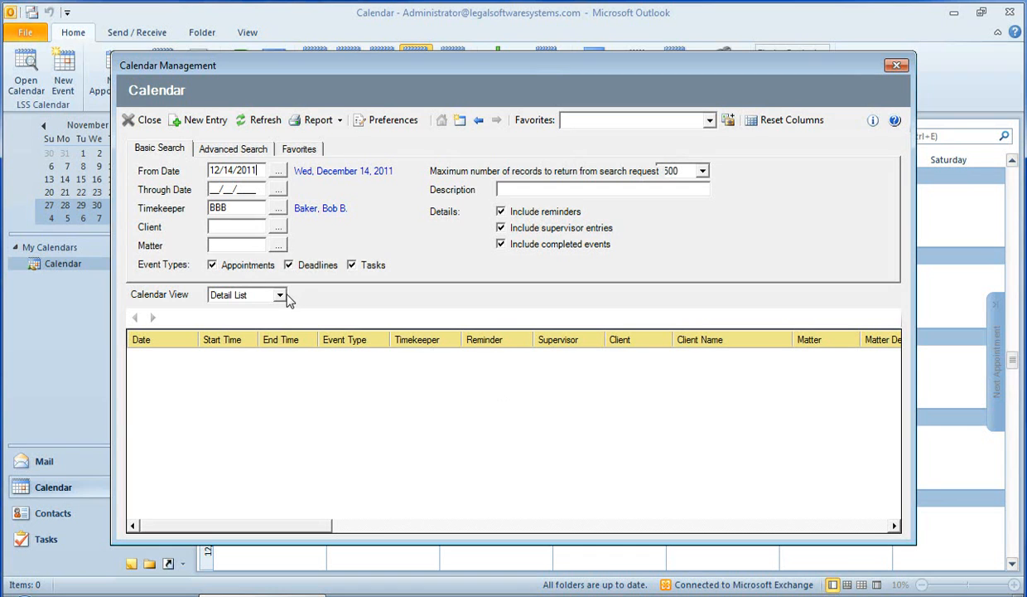
{"action": "left_click", "coordinate": [281, 295]}
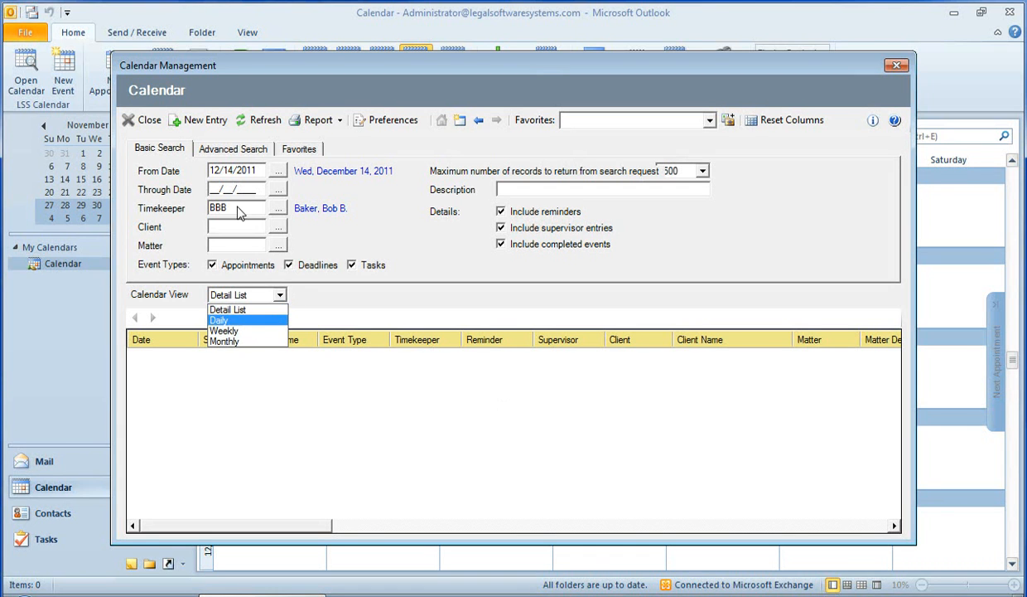
{"action": "left_click", "coordinate": [228, 309]}
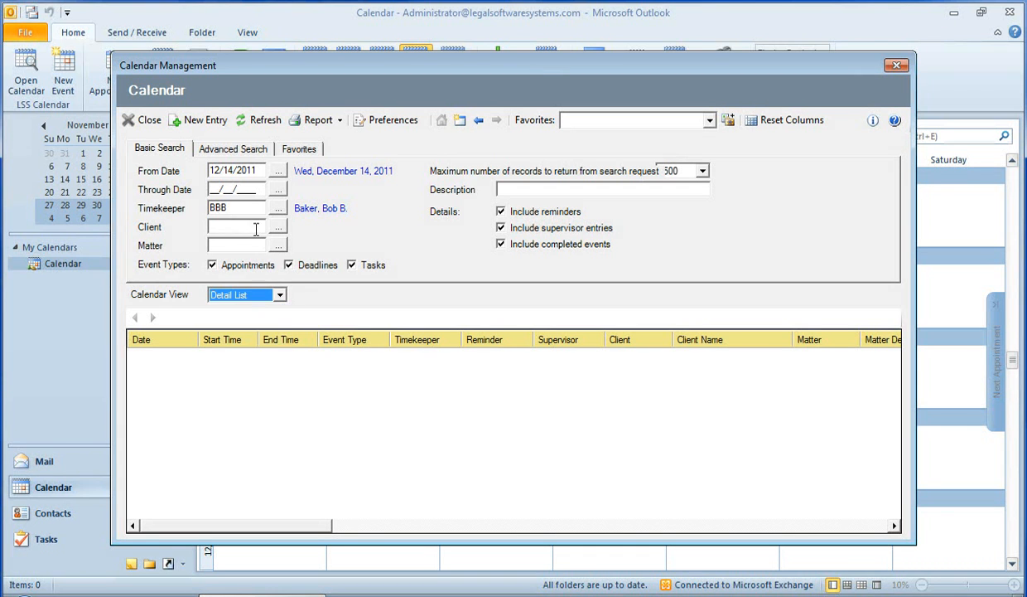
{"action": "left_click", "coordinate": [236, 226]}
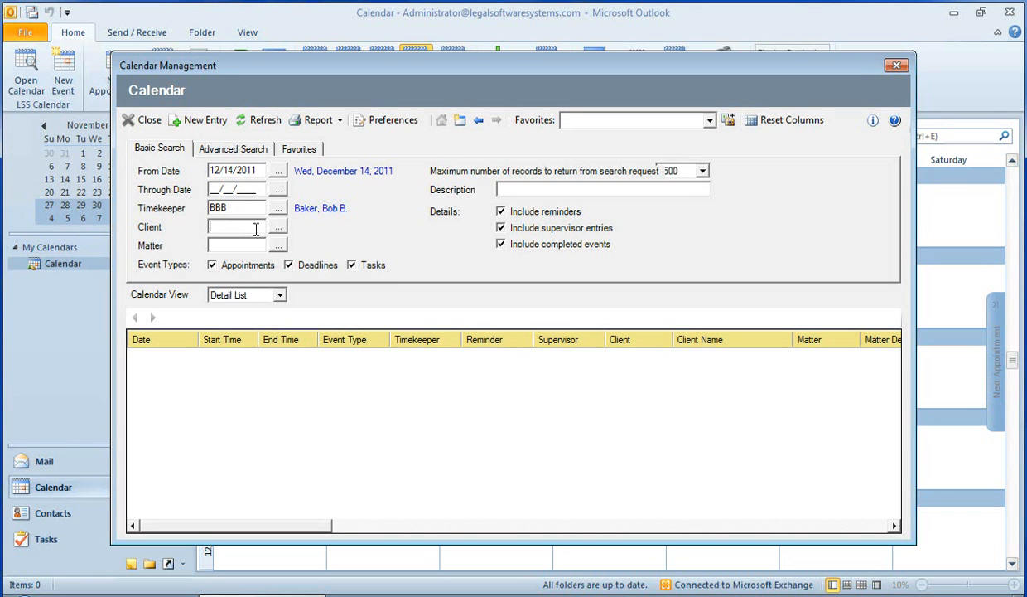
{"action": "left_click", "coordinate": [233, 148]}
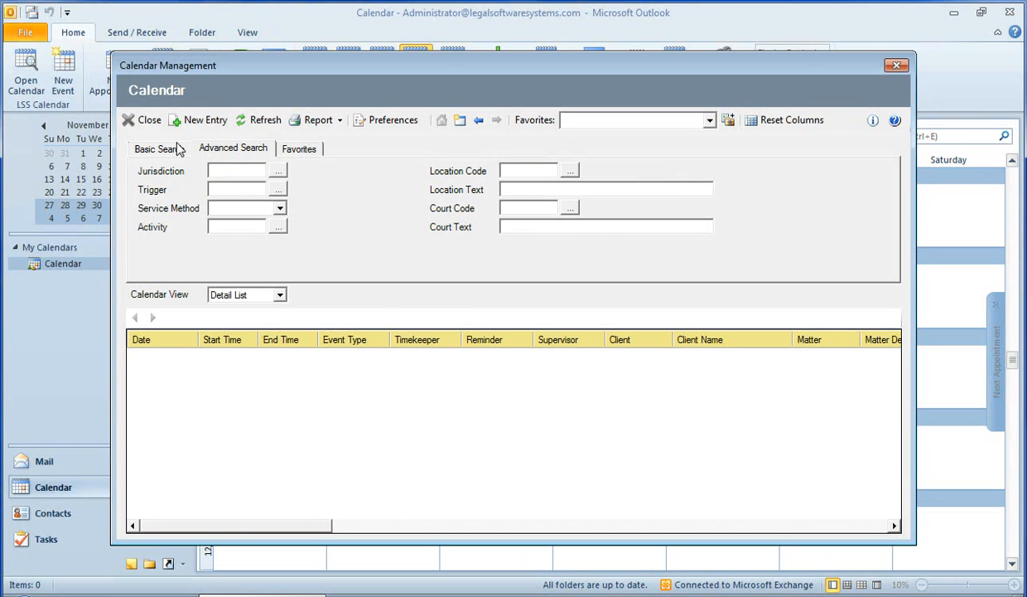
{"action": "left_click", "coordinate": [158, 149]}
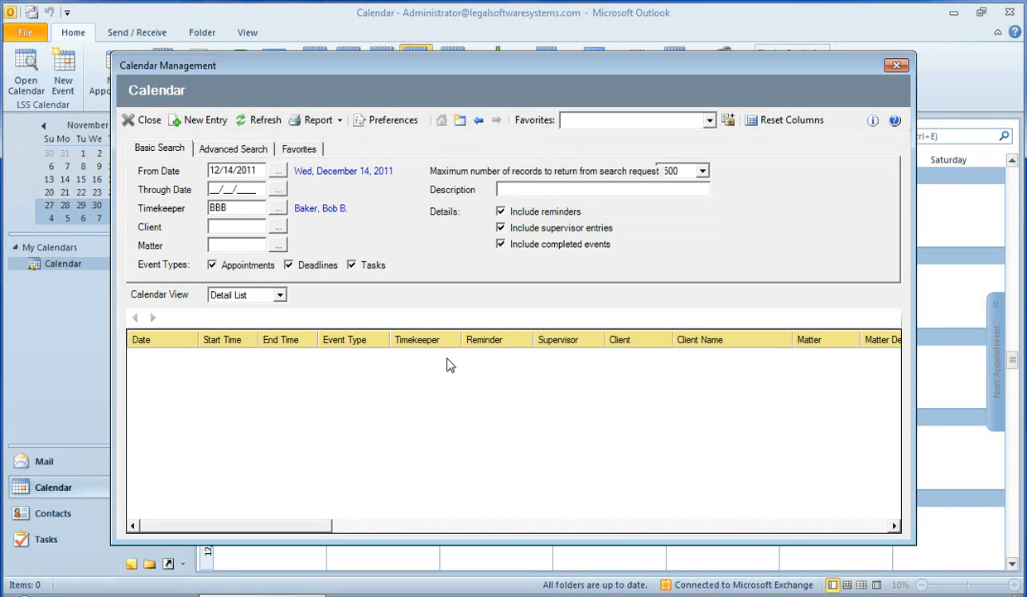
{"action": "mouse_move", "coordinate": [454, 376]}
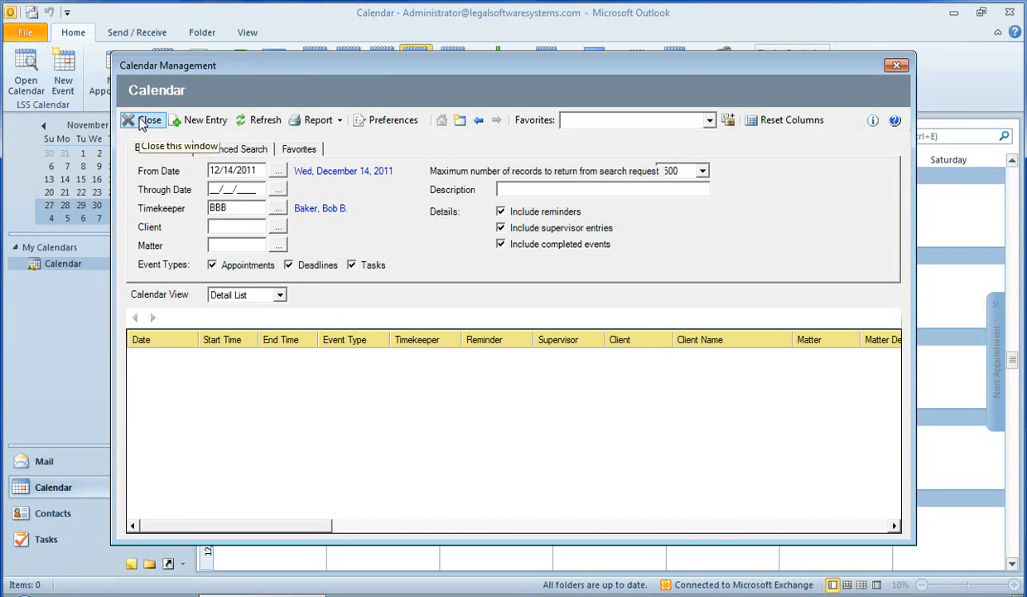
{"action": "left_click", "coordinate": [142, 119]}
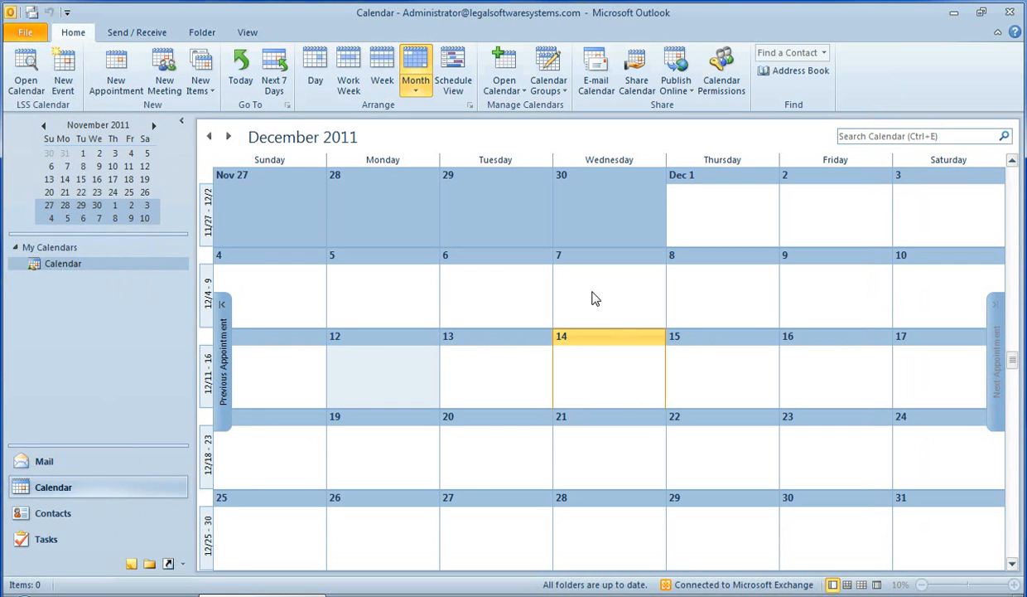
{"action": "mouse_move", "coordinate": [620, 406]}
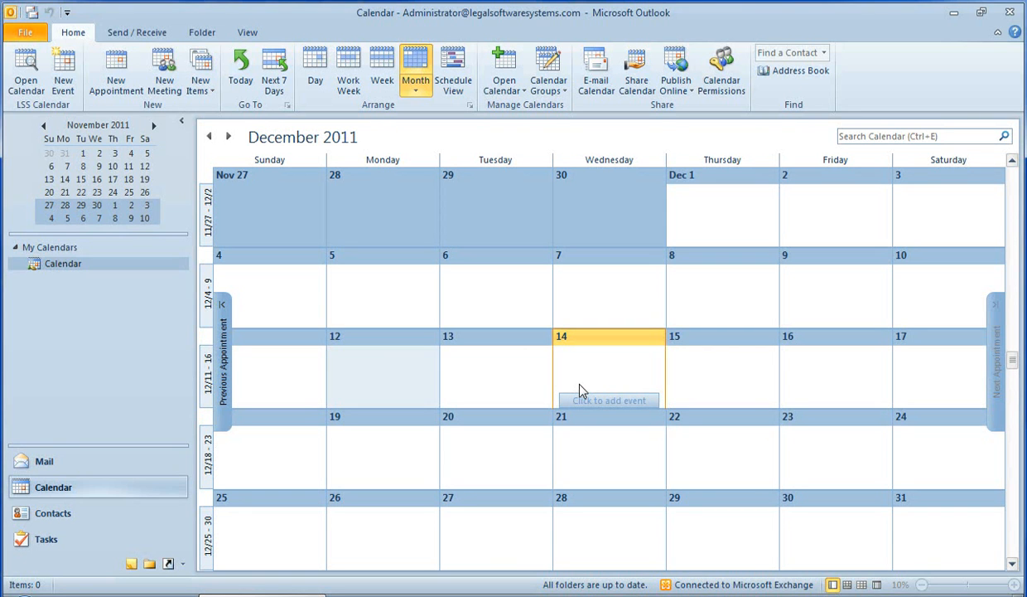
{"action": "mouse_move", "coordinate": [591, 442]}
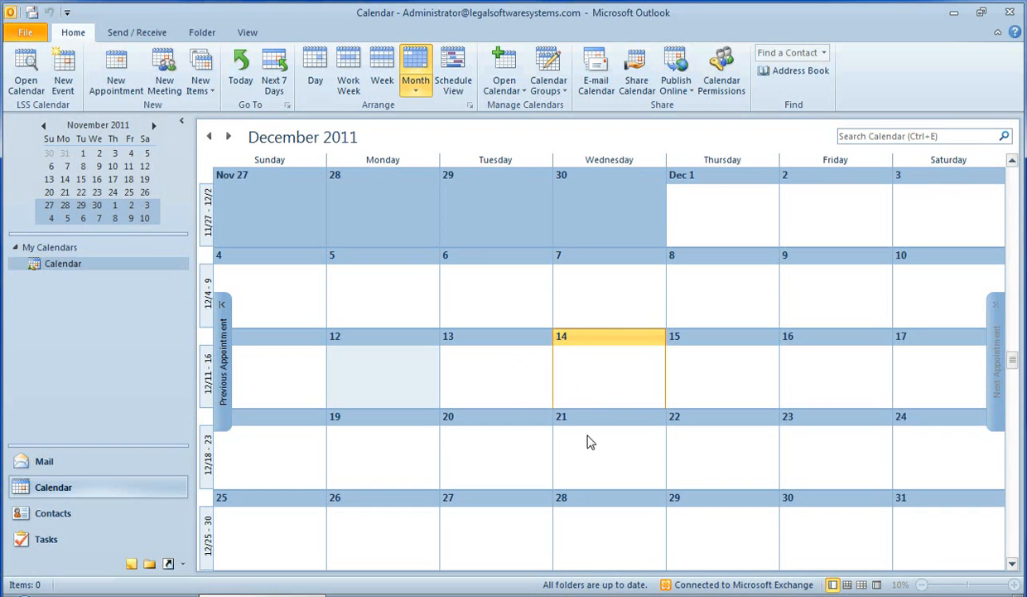
{"action": "mouse_move", "coordinate": [690, 394]}
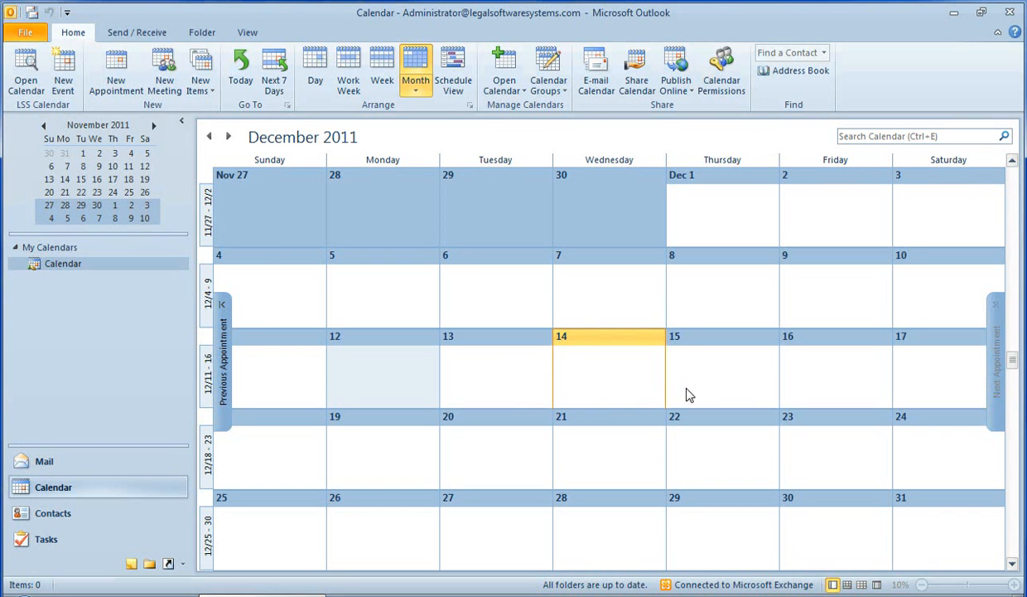
{"action": "mouse_move", "coordinate": [695, 394]}
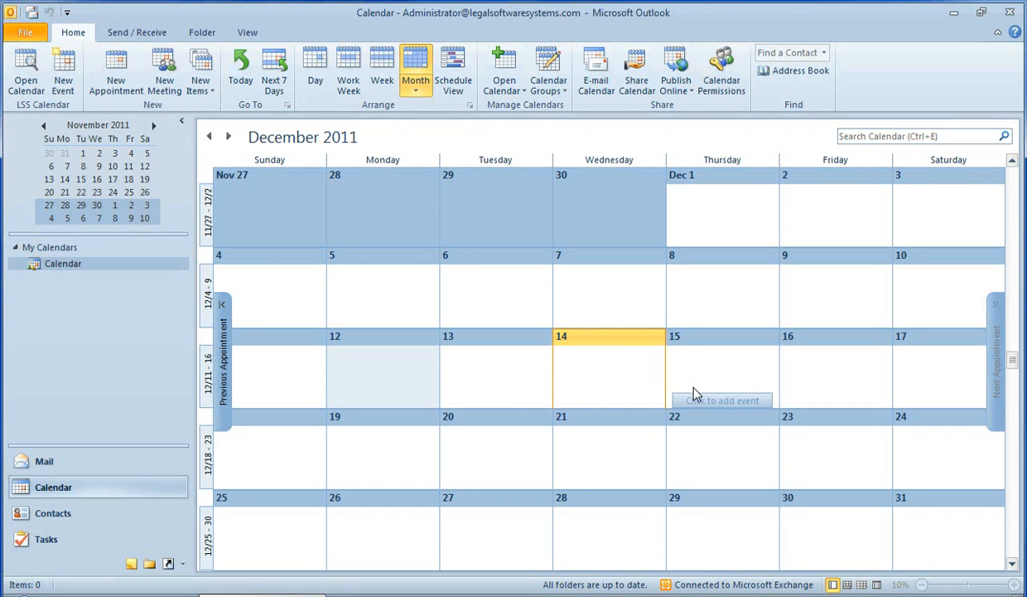